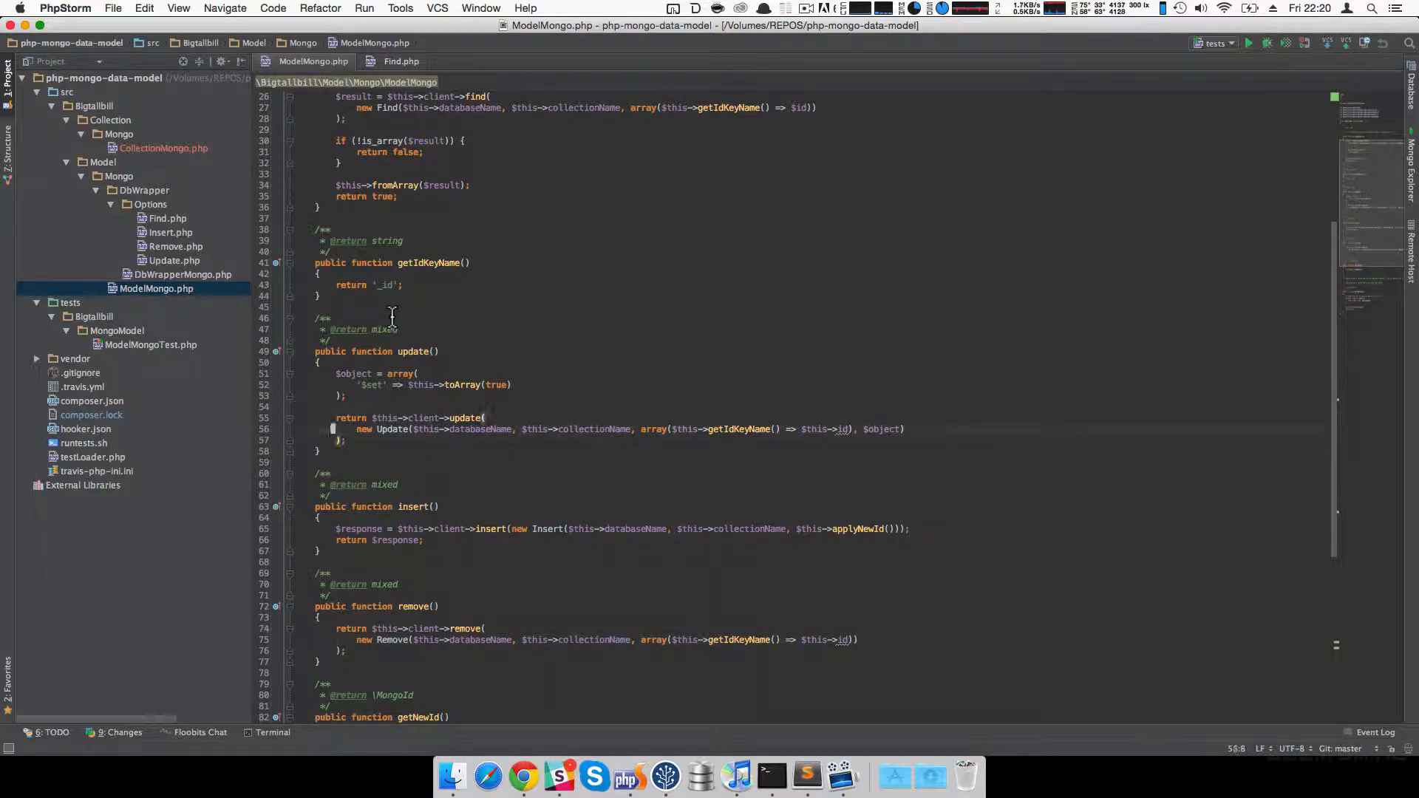
Search ModelMongo.php for 'insert' and step through its matches.
{"action": "key", "text": "cmd+f"}
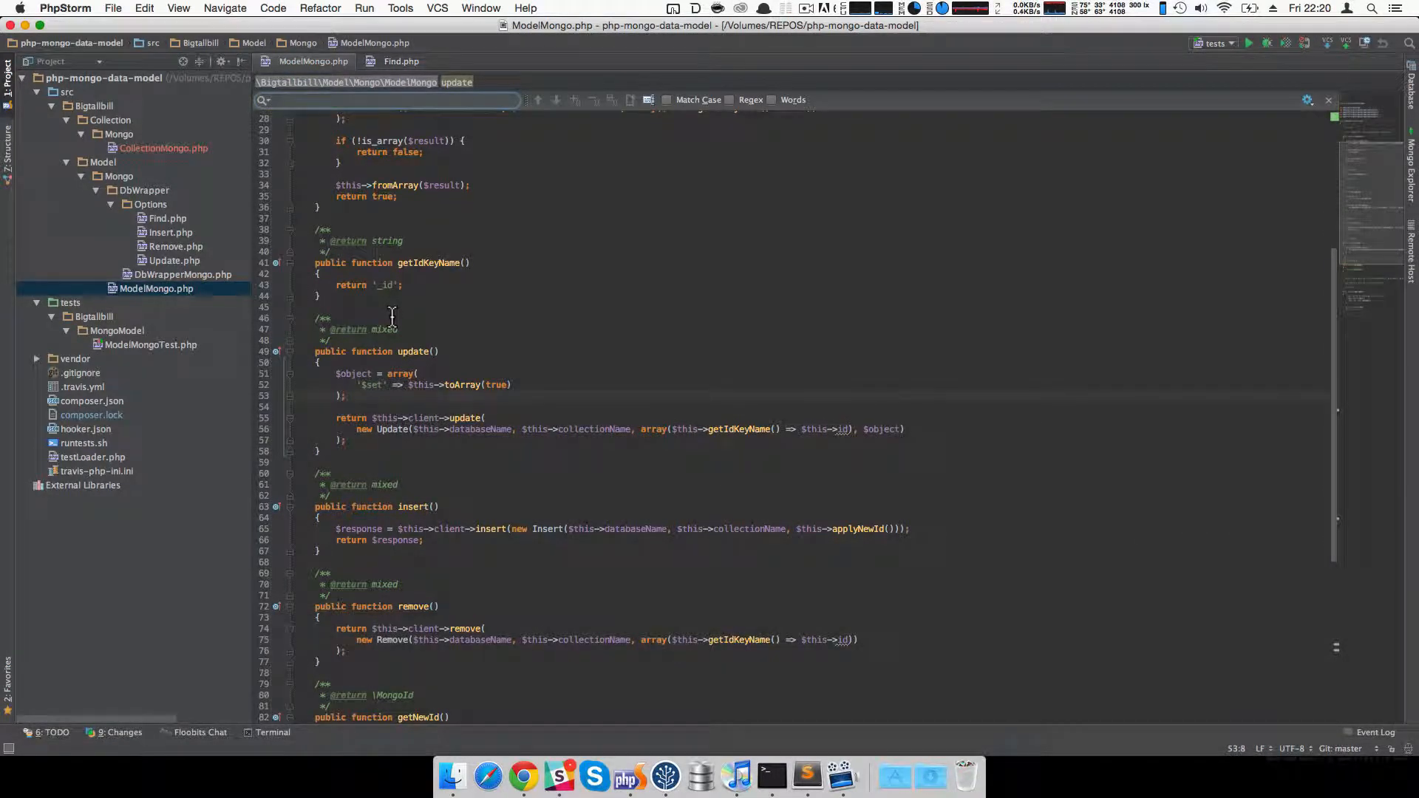
{"action": "type", "text": "insert"}
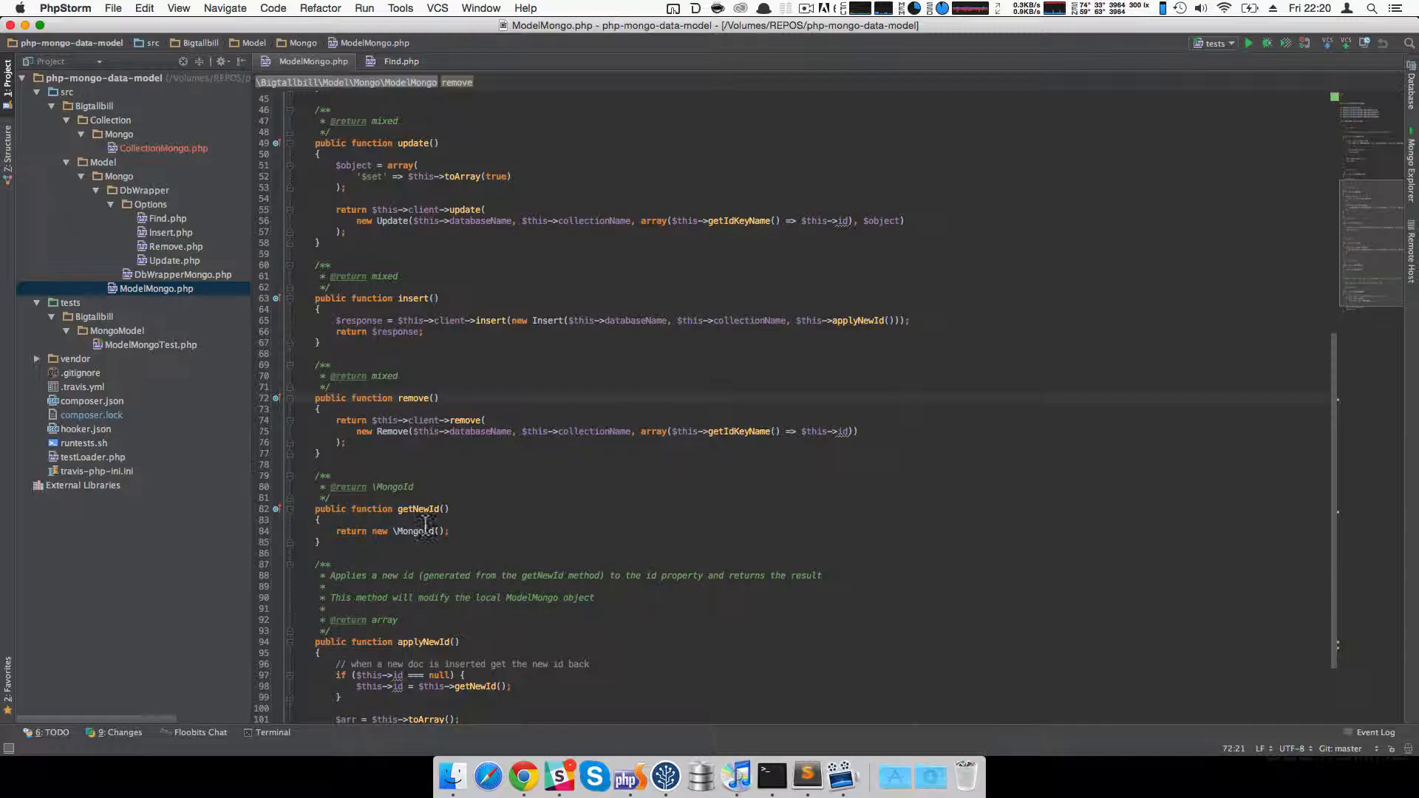
{"action": "mouse_move", "coordinate": [505, 529]}
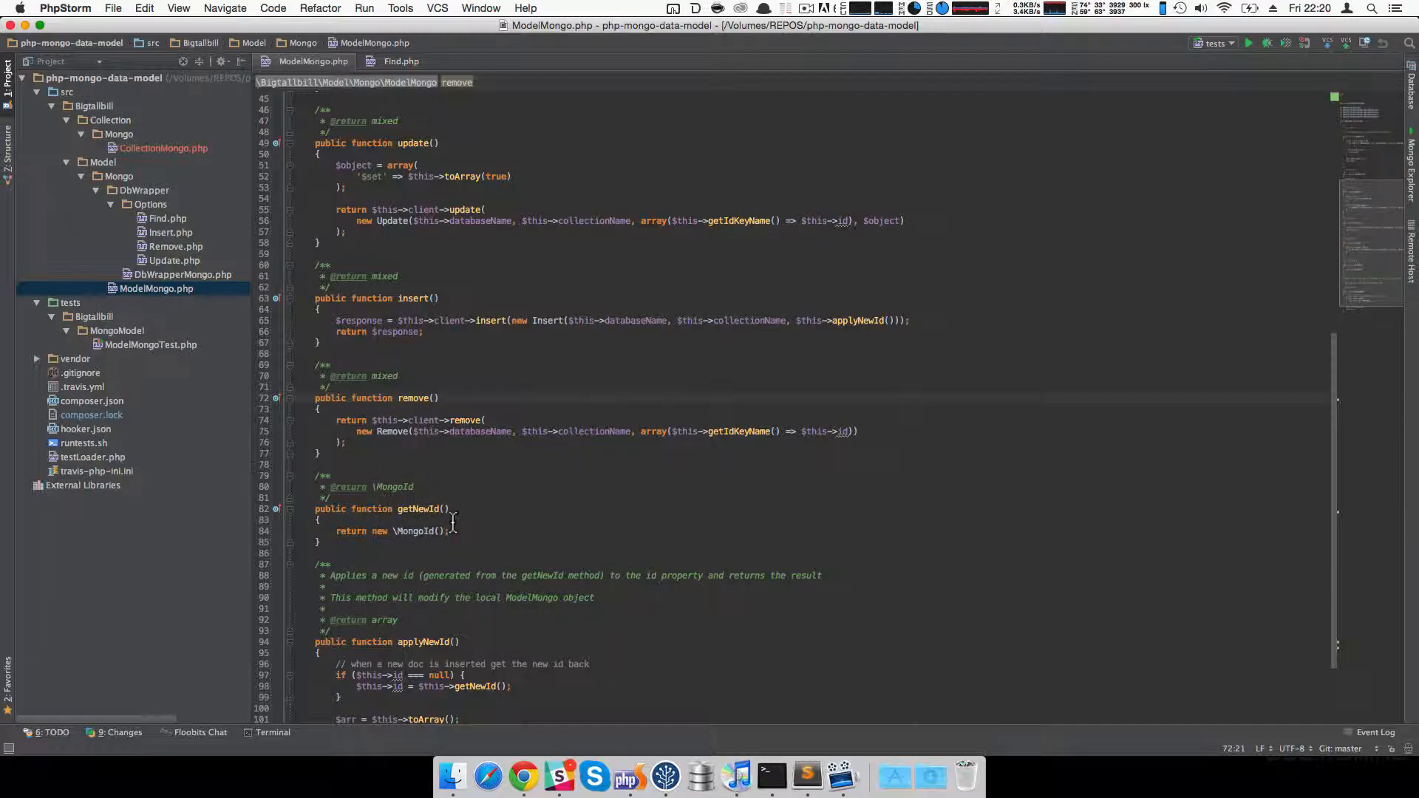
{"action": "mouse_move", "coordinate": [498, 387]}
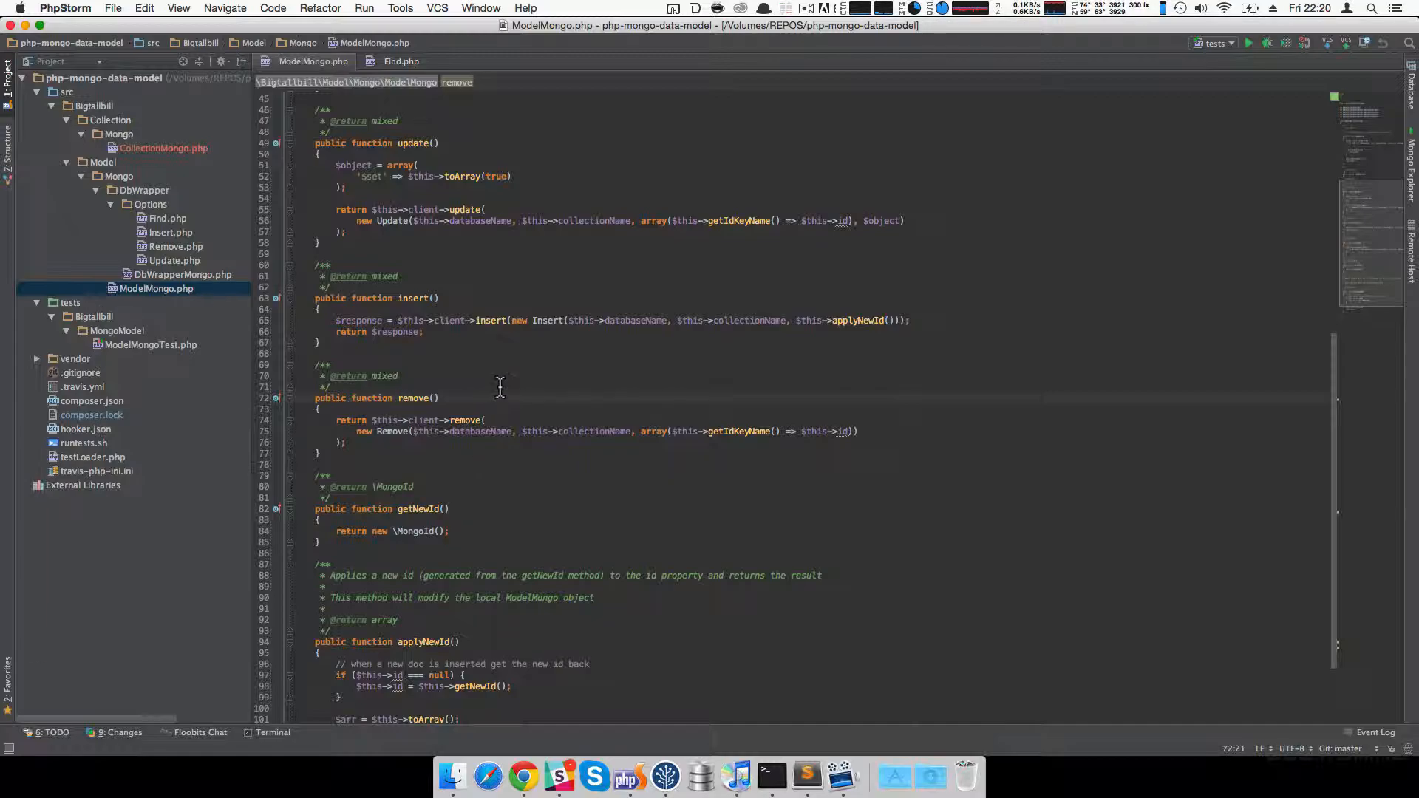
Activate AceJump to label every visible word in ModelMongo.php for jumping.
{"action": "key", "text": "ctrl+g"}
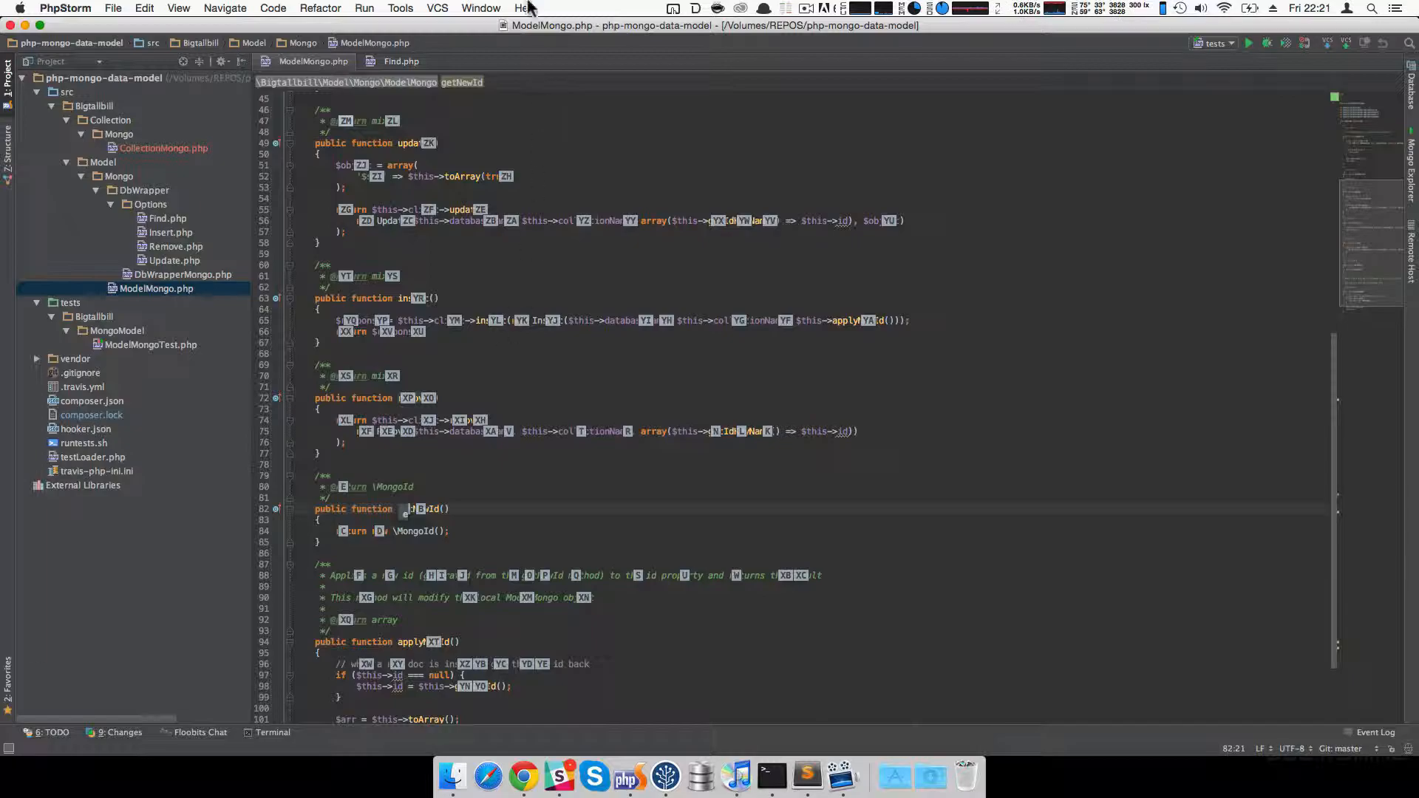
{"action": "mouse_move", "coordinate": [408, 281]}
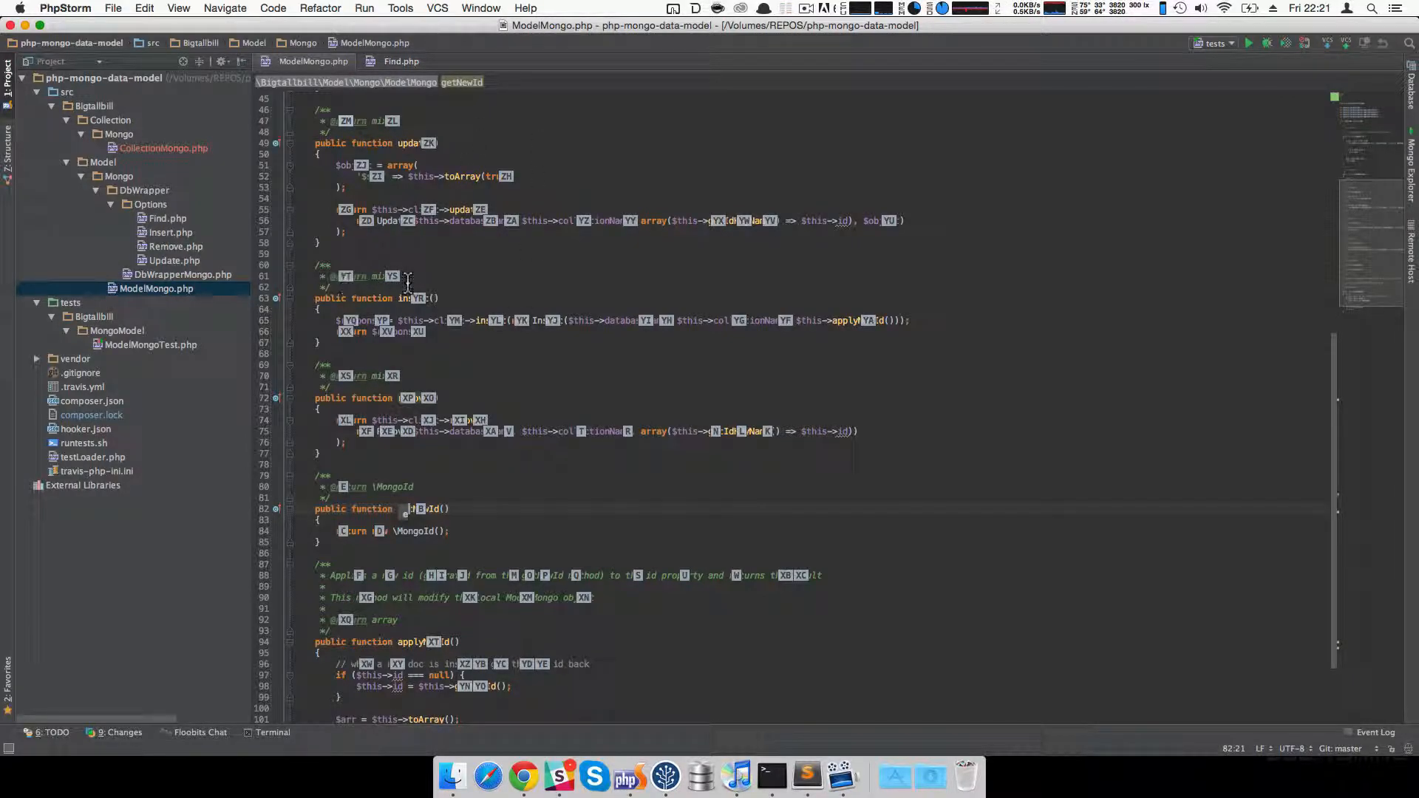
{"action": "mouse_move", "coordinate": [593, 285]}
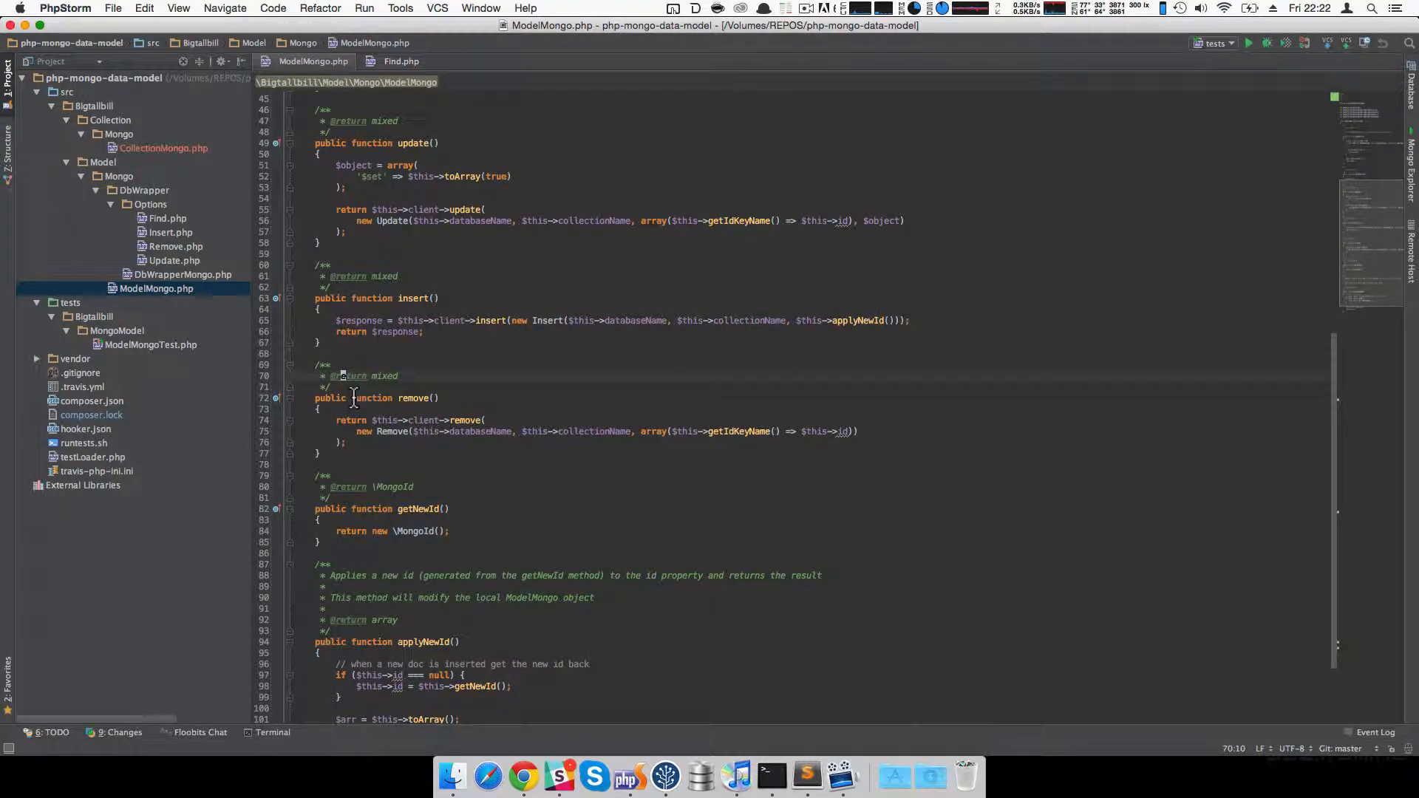
{"action": "mouse_move", "coordinate": [321, 367]}
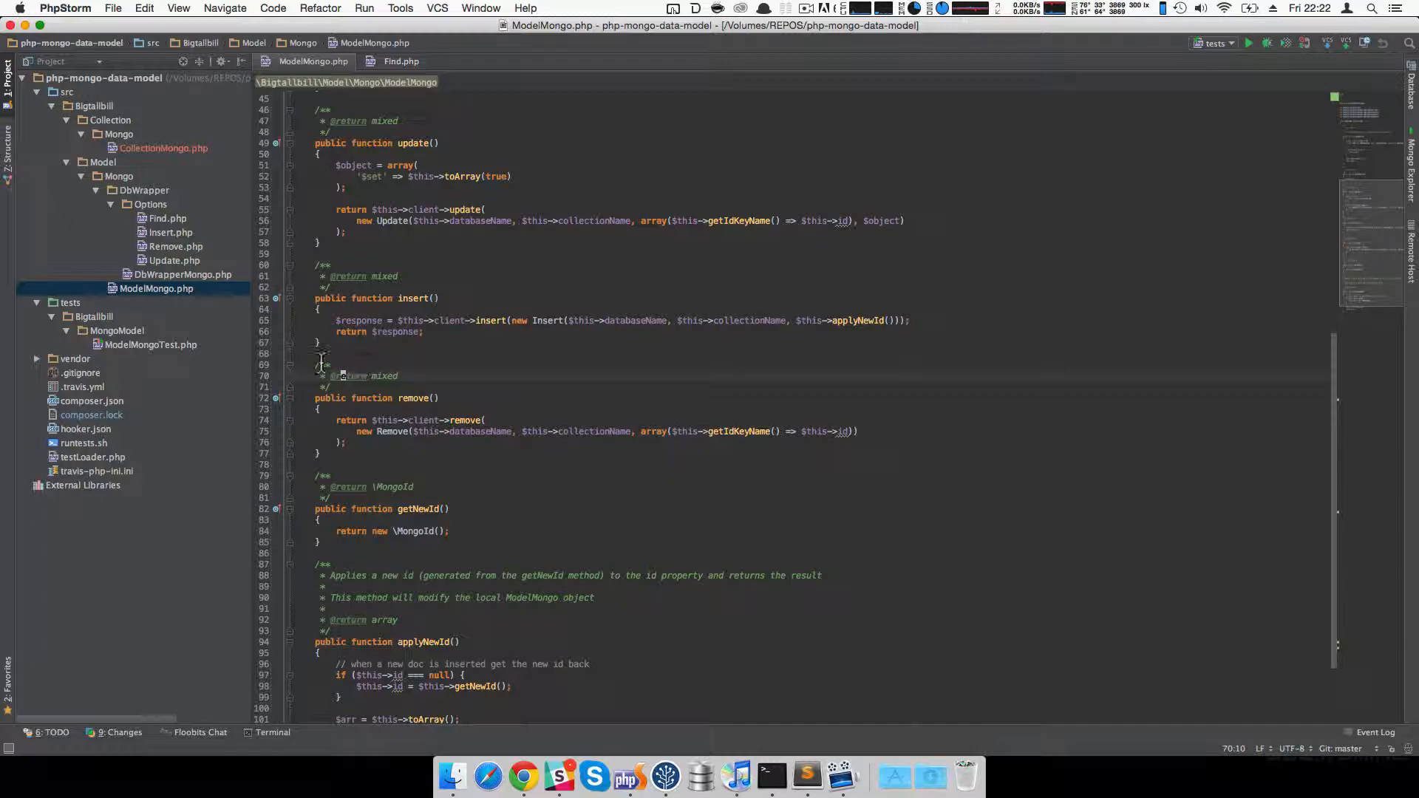
Place the caret in update()'s doc comment, then bring up jump labels toward applyNewId()'s null check.
{"action": "left_click", "coordinate": [323, 353]}
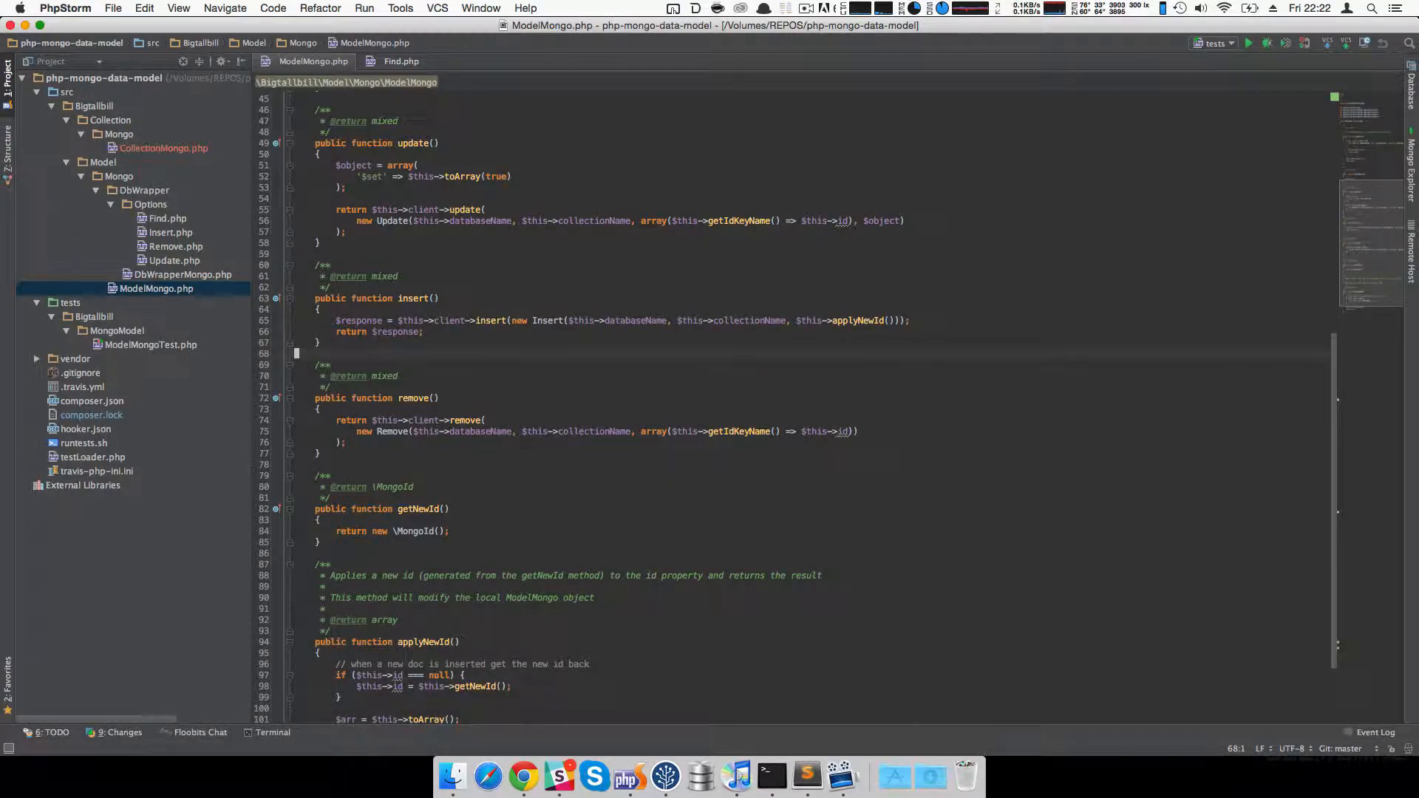
{"action": "left_click", "coordinate": [408, 397]}
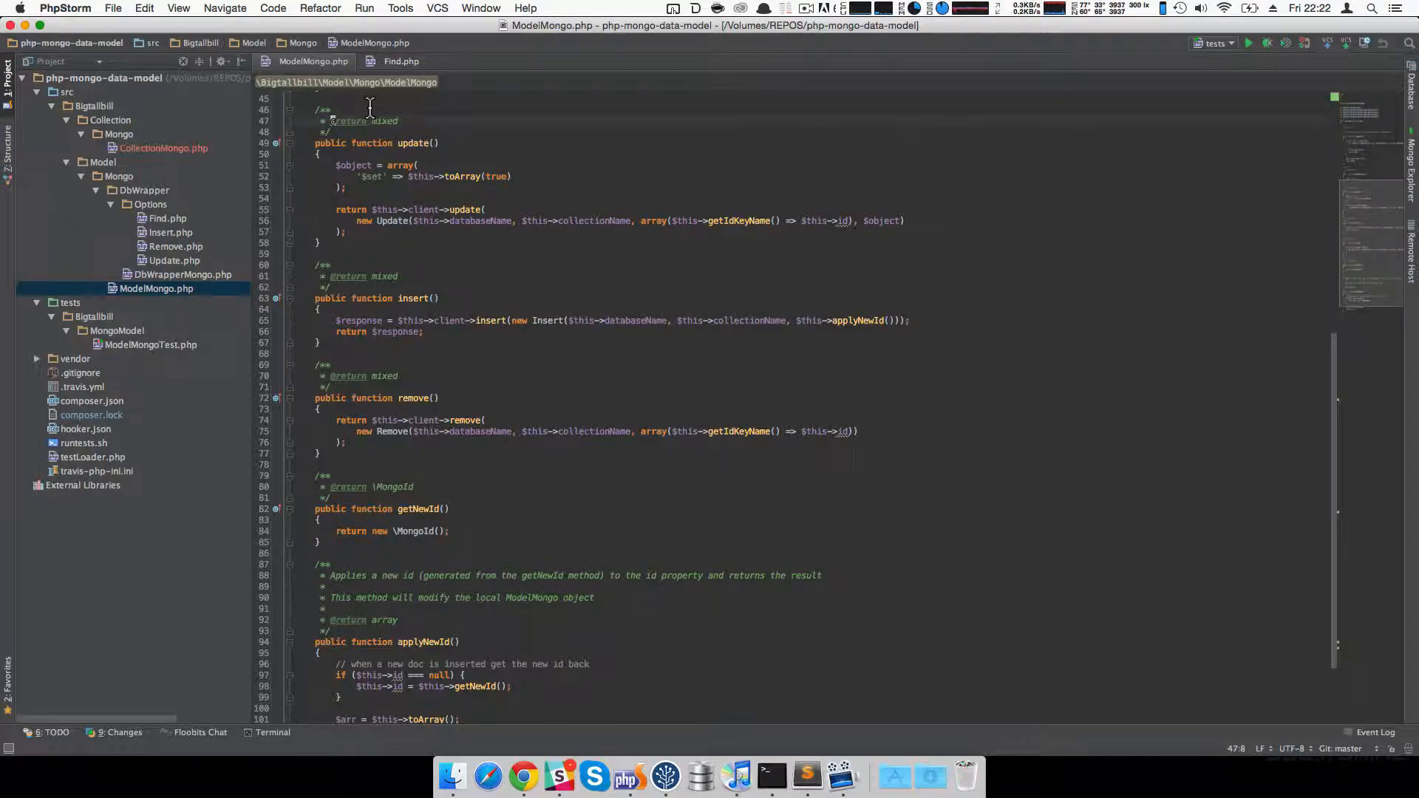
{"action": "key", "text": "cmd+f"}
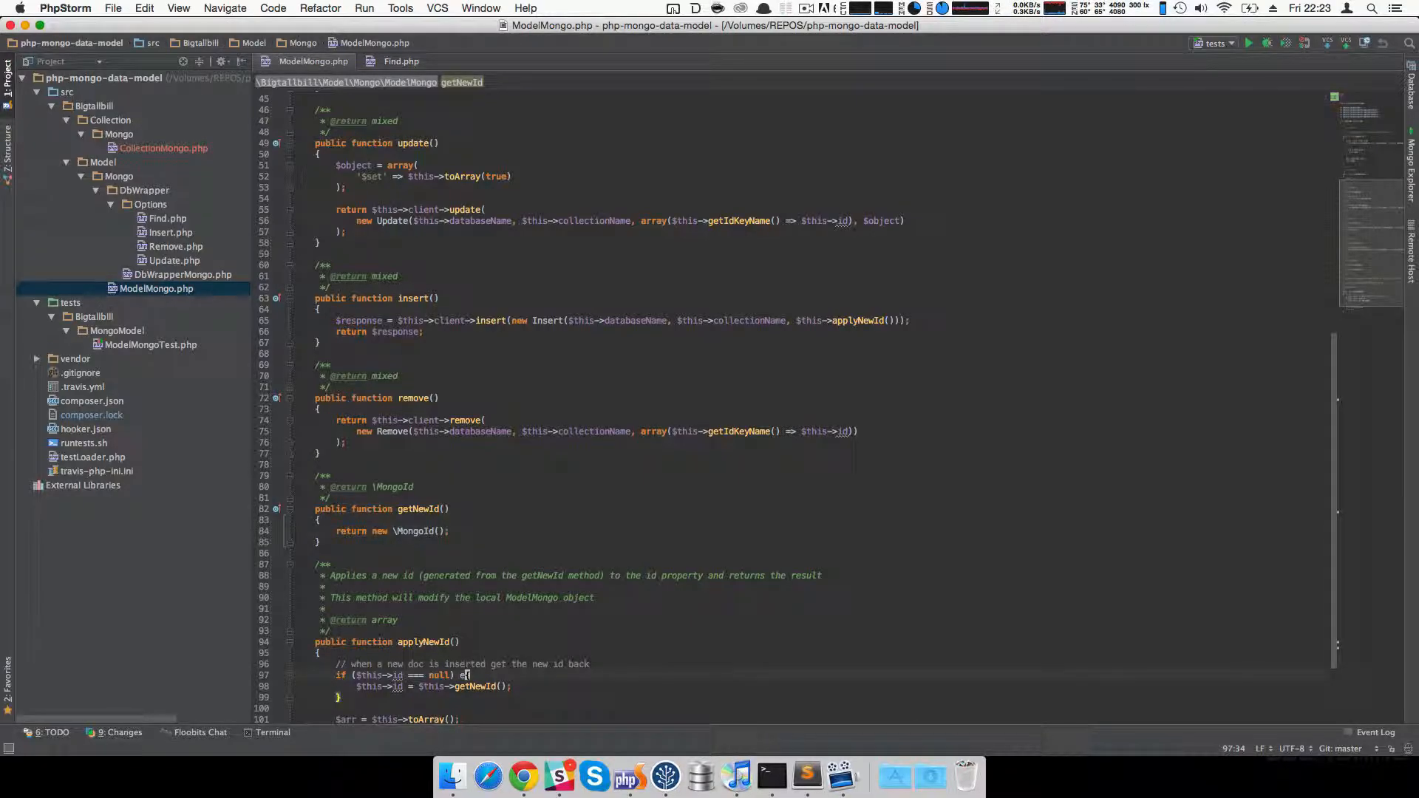
Undo the stray character in applyNewId()'s null check and jump to another line.
{"action": "key", "text": "cmd+z"}
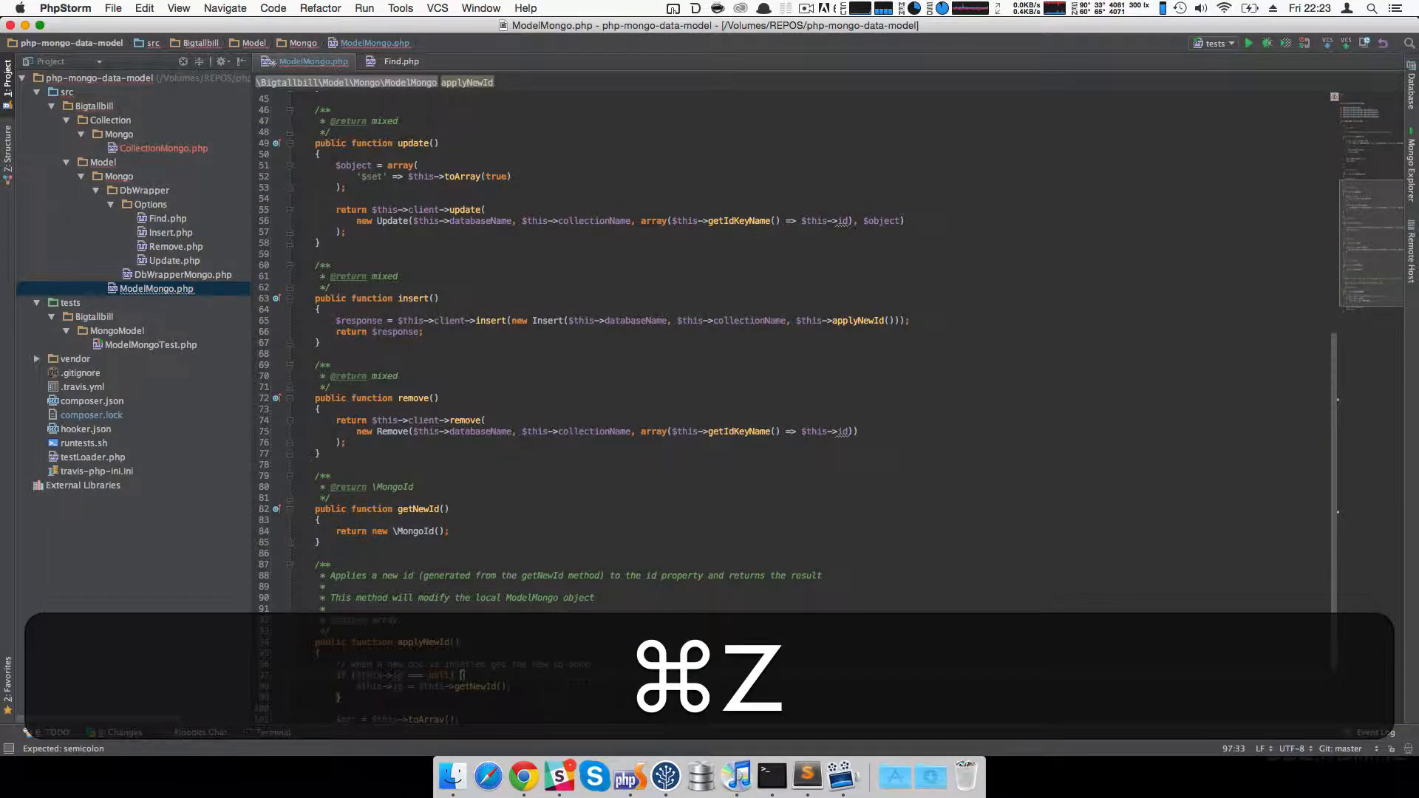
{"action": "key", "text": "cmd+z"}
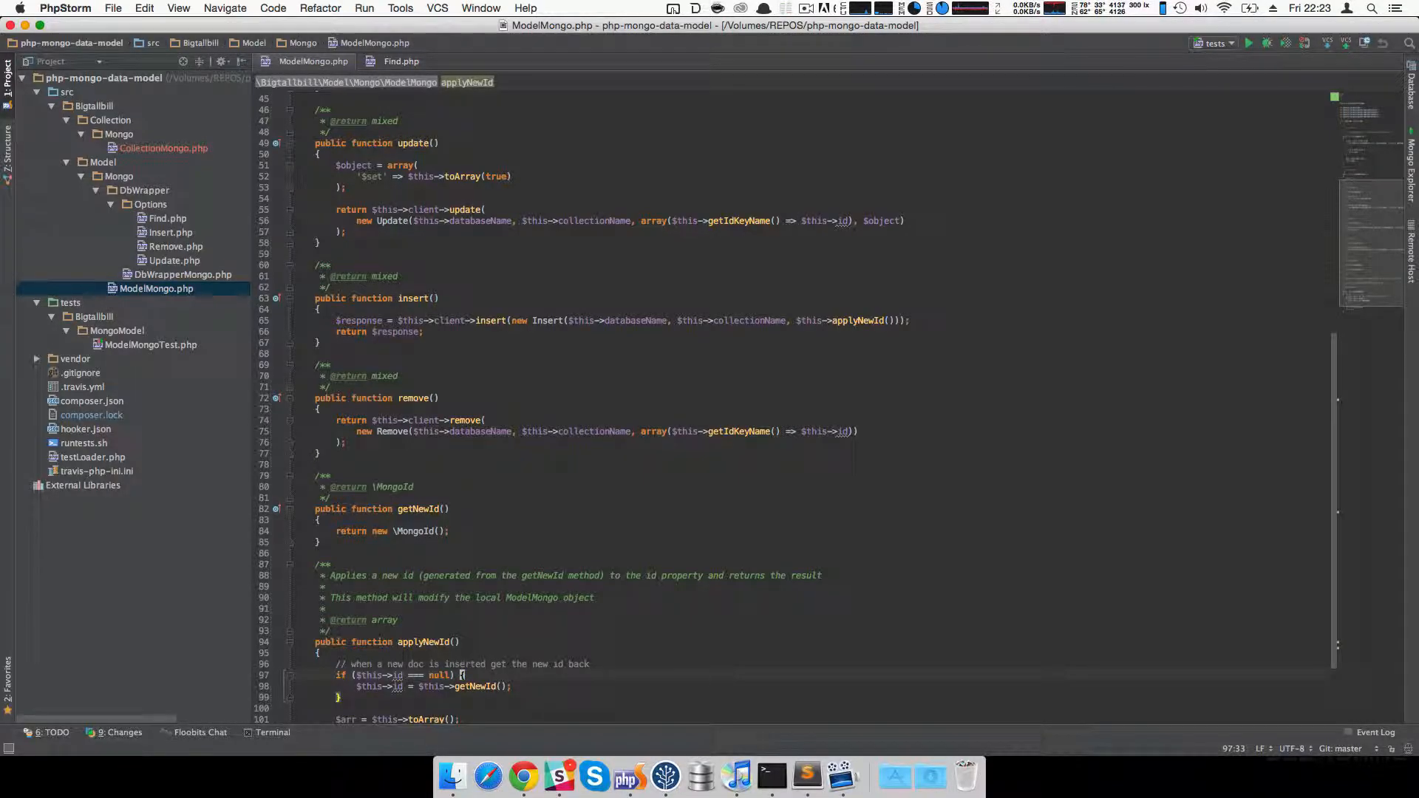
{"action": "scroll", "scroll_direction": "up", "scroll_amount": 3}
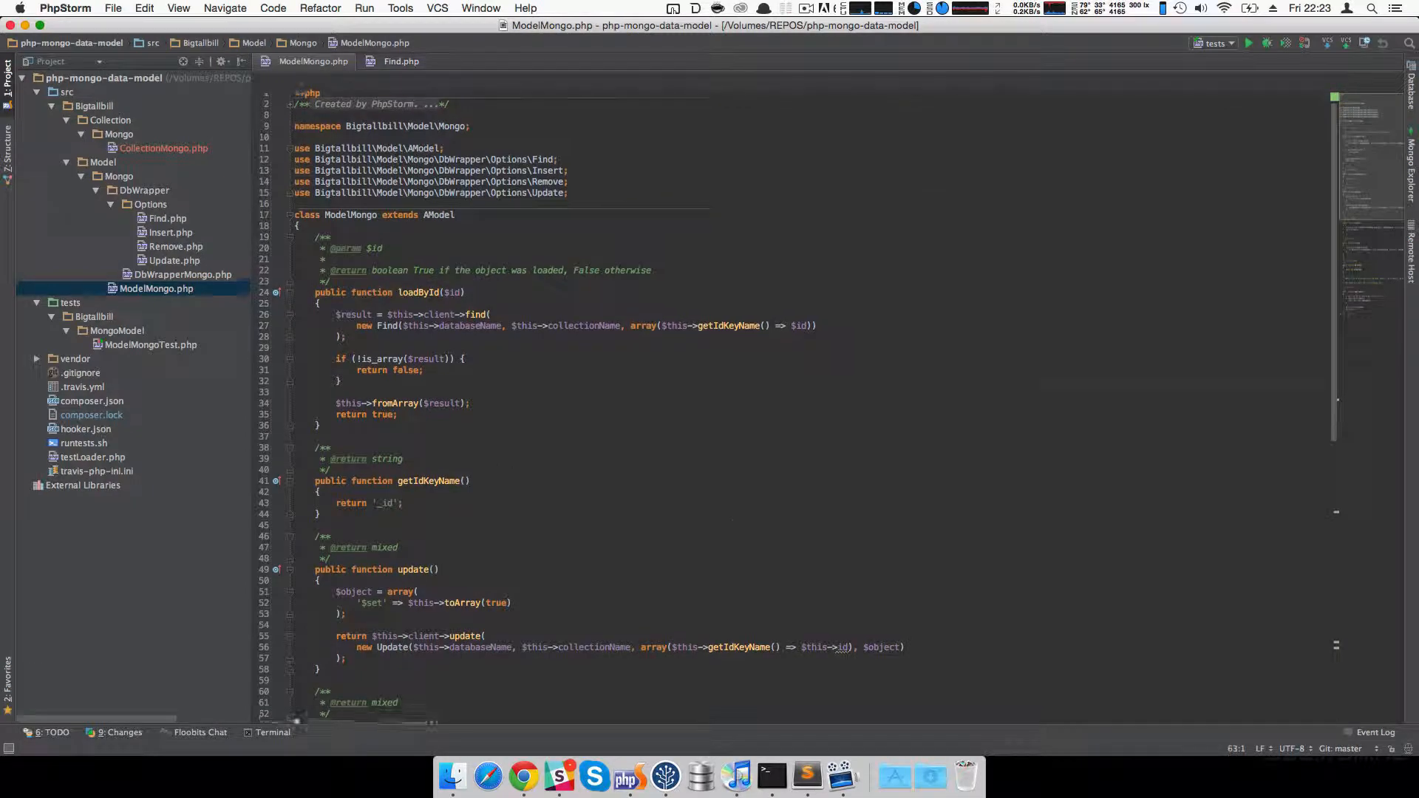
{"action": "key", "text": "cmd+f"}
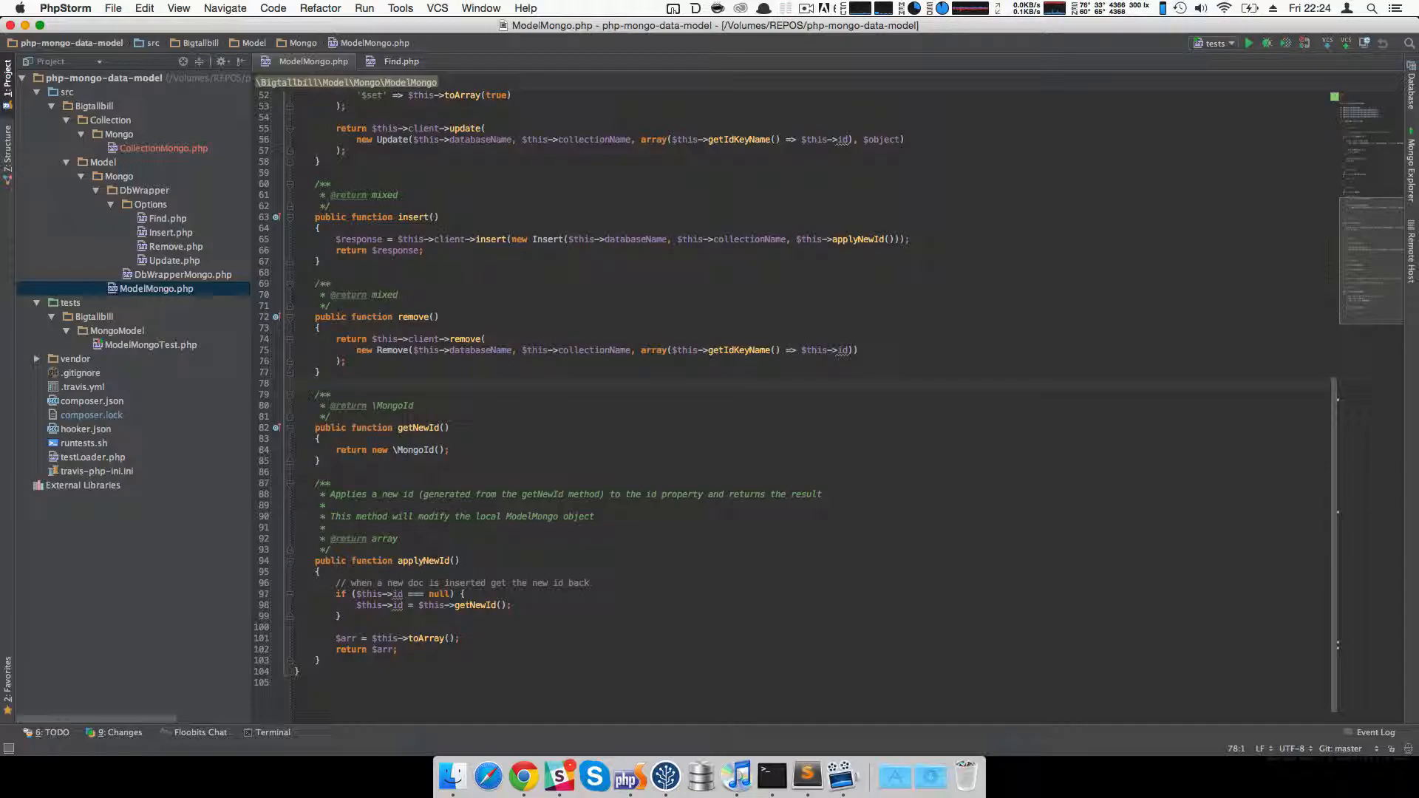
{"action": "mouse_move", "coordinate": [529, 745]}
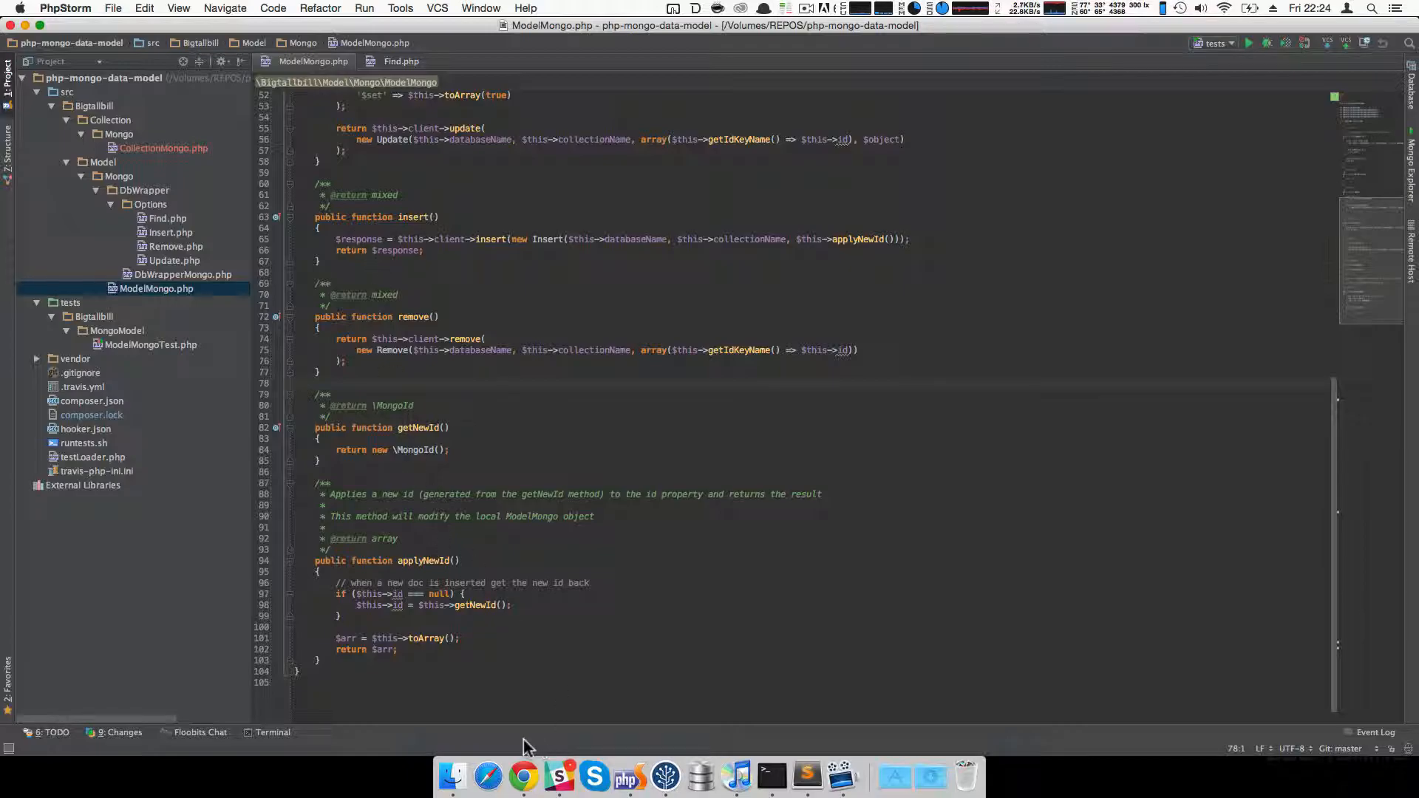
Reach the Plugins page in Preferences by searching 'pl'.
{"action": "left_click", "coordinate": [64, 9]}
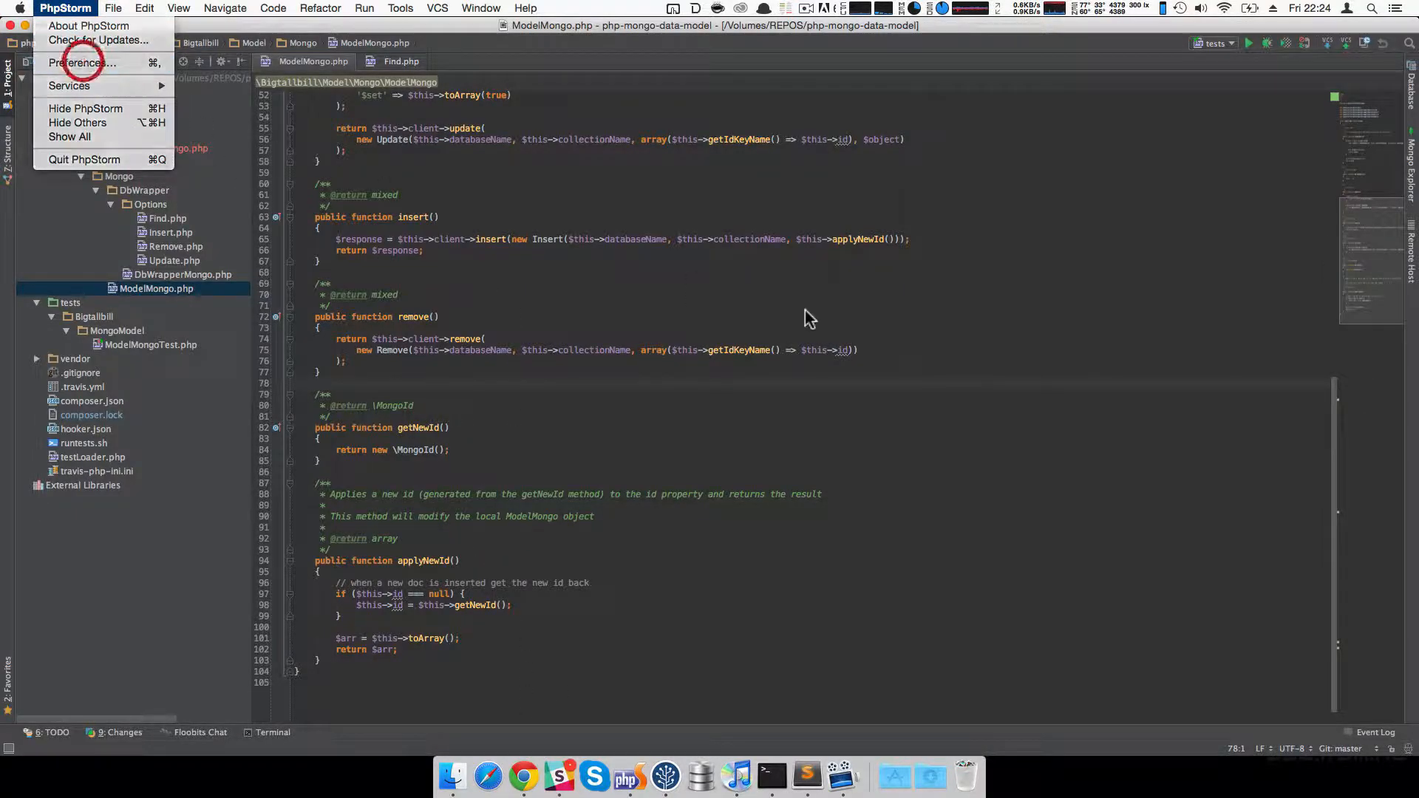
{"action": "left_click", "coordinate": [83, 62]}
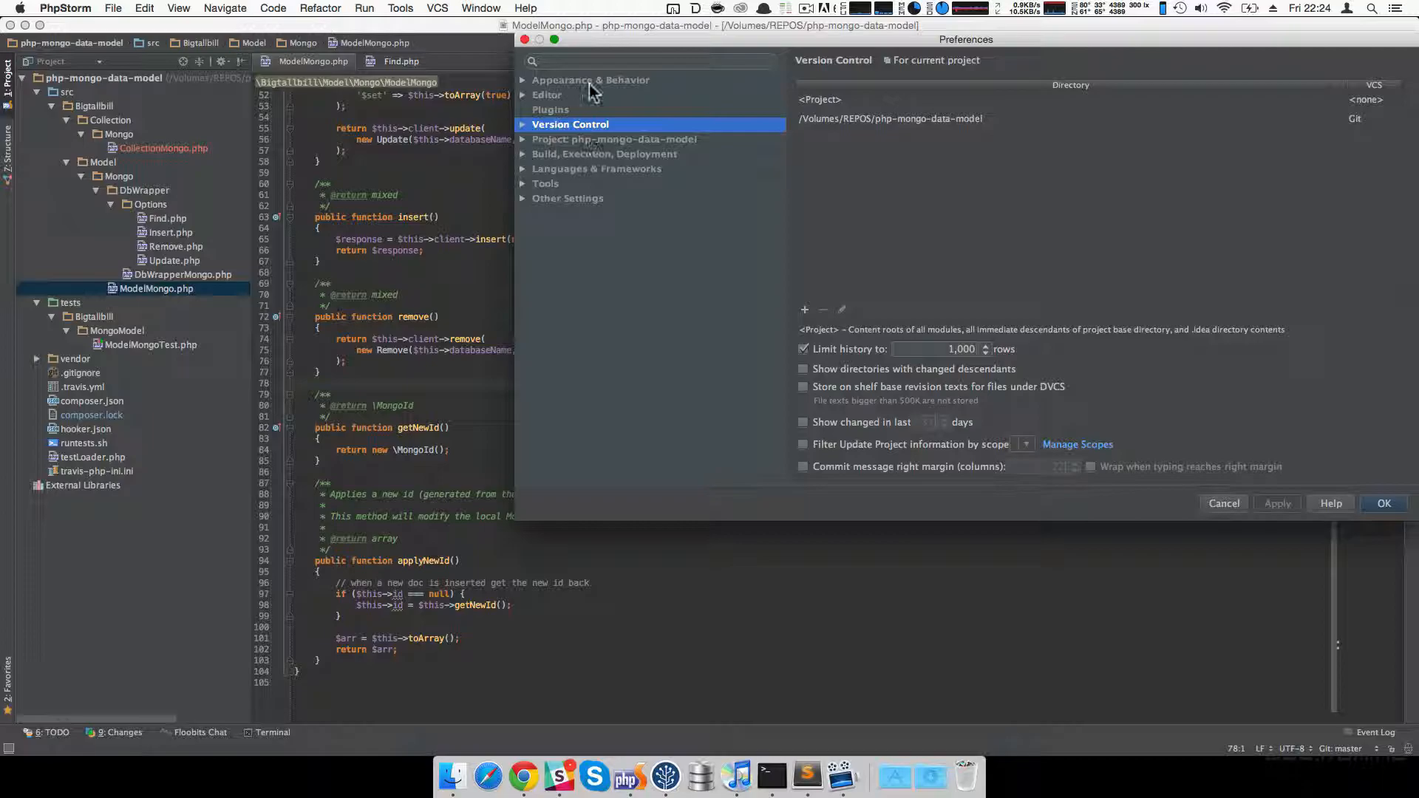
{"action": "type", "text": "plug"}
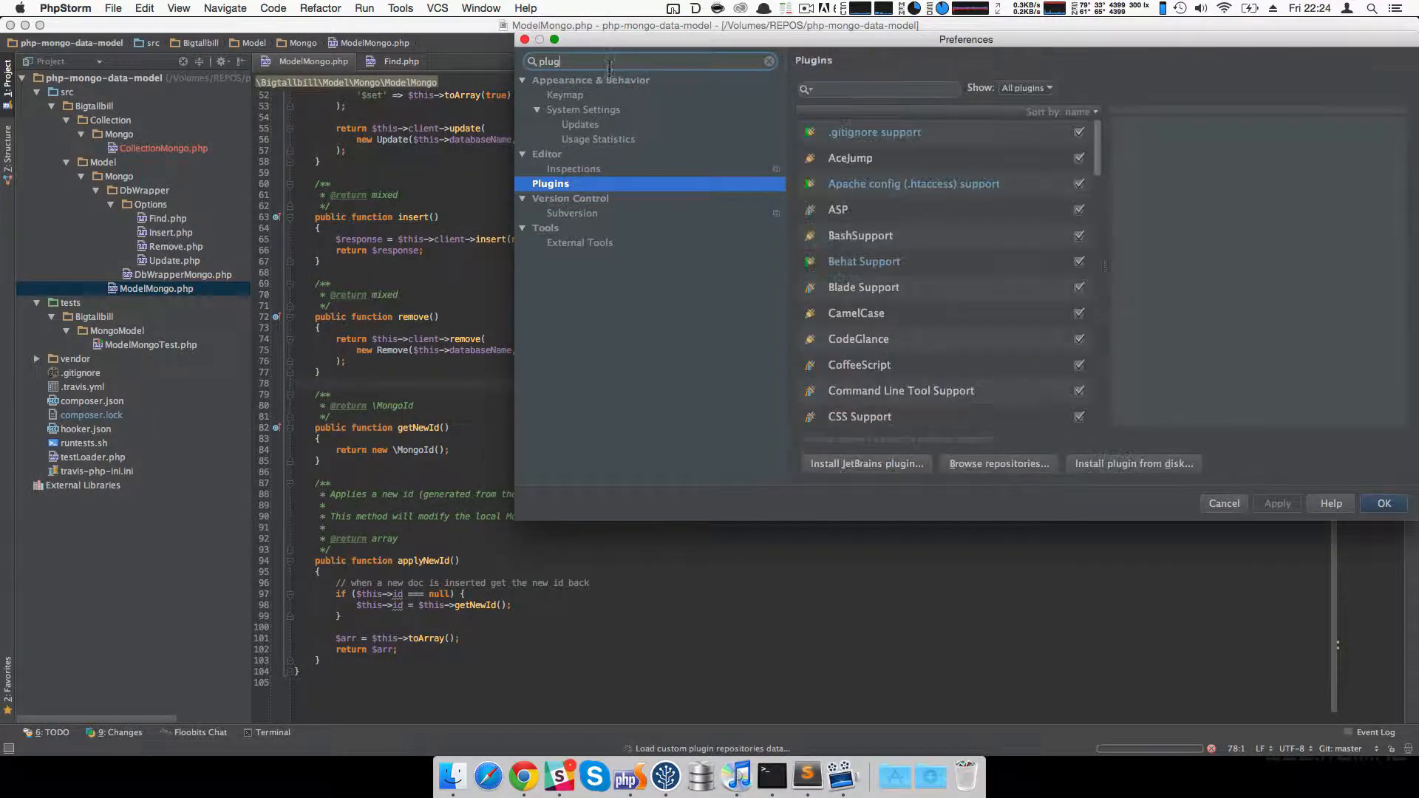
{"action": "left_click", "coordinate": [874, 131]}
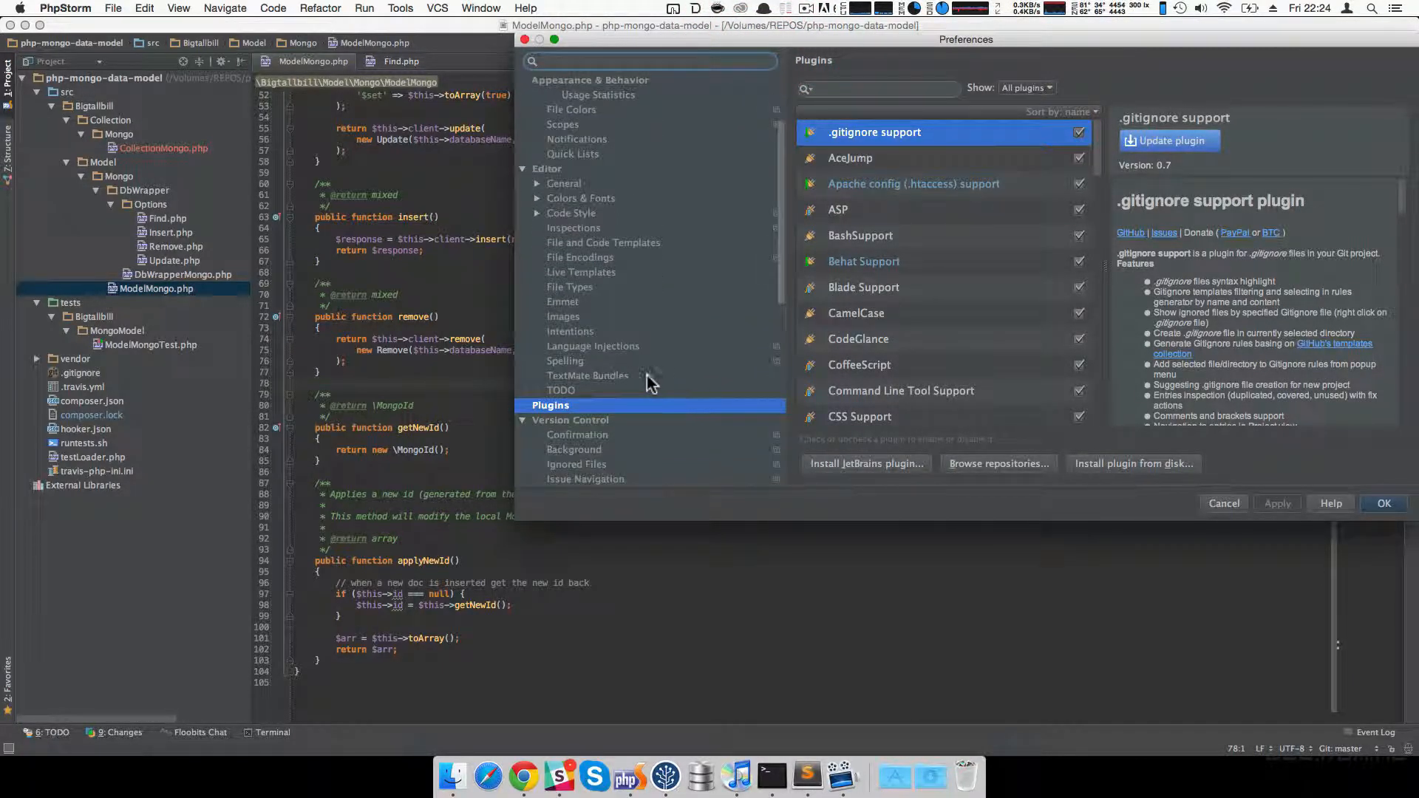
Select the AceJump plugin and start the Browse repositories dialog.
{"action": "left_click", "coordinate": [521, 169]}
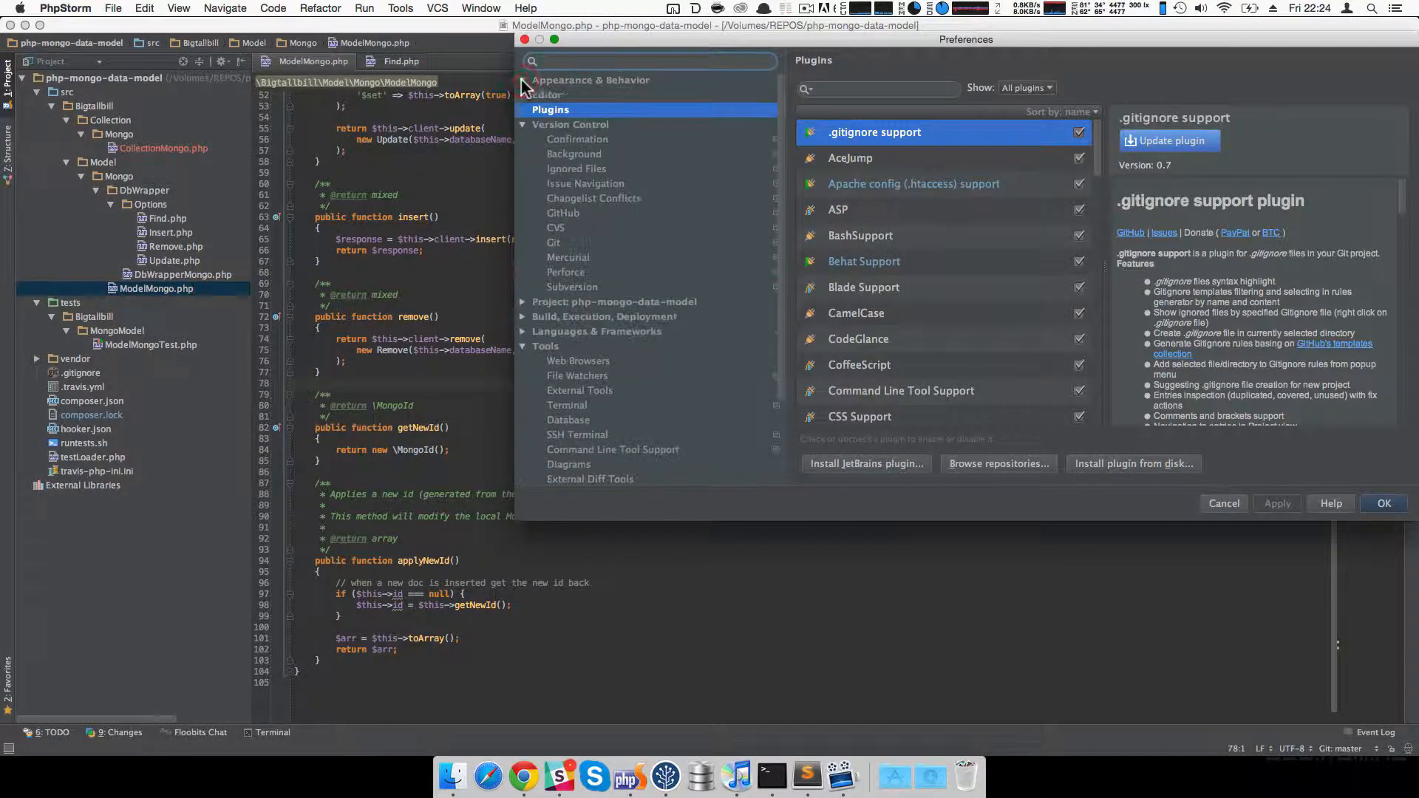
{"action": "left_click", "coordinate": [522, 125]}
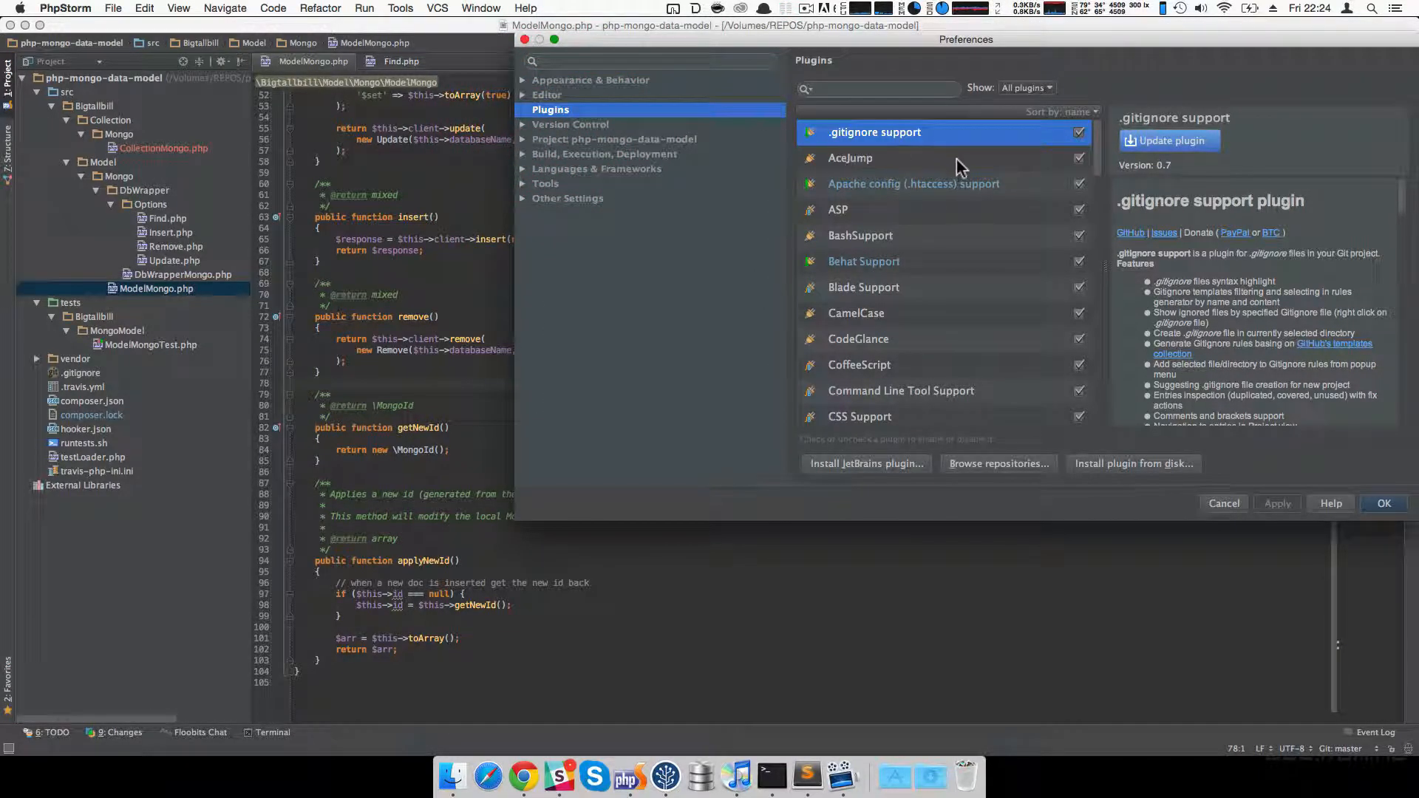
{"action": "left_click", "coordinate": [850, 158]}
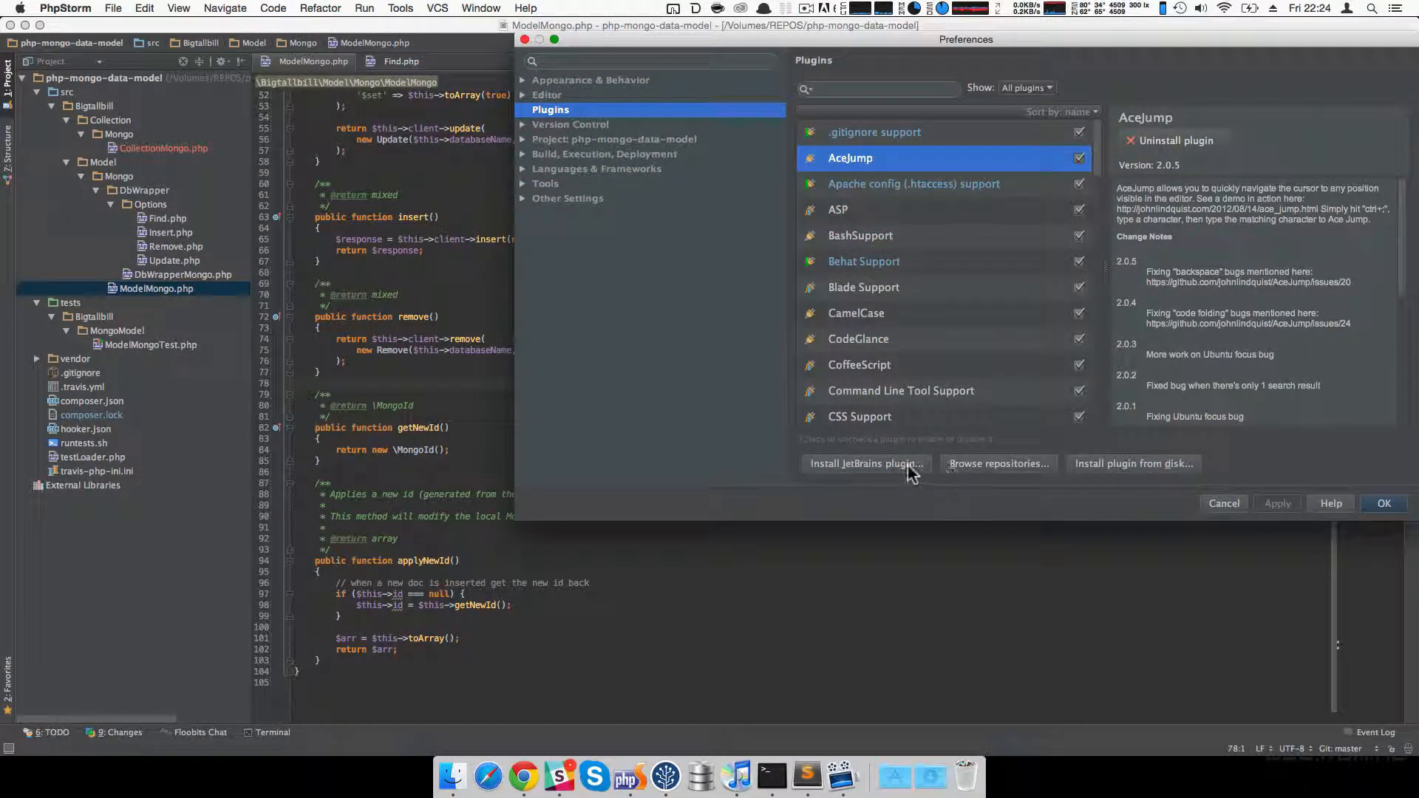
{"action": "left_click", "coordinate": [997, 462]}
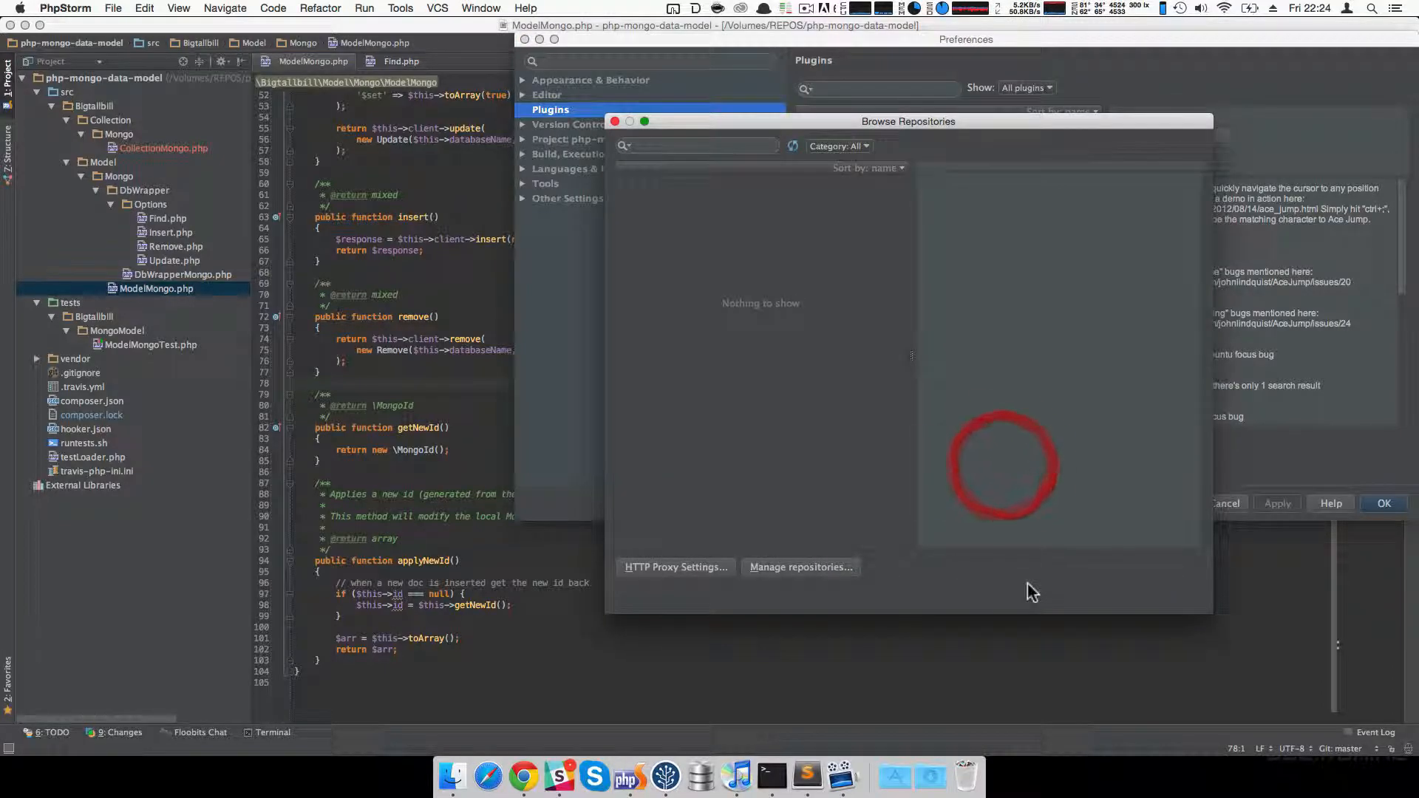
Look up 'ace' in Browse Repositories, view AceJump's details, then close the browser.
{"action": "type", "text": "ace"}
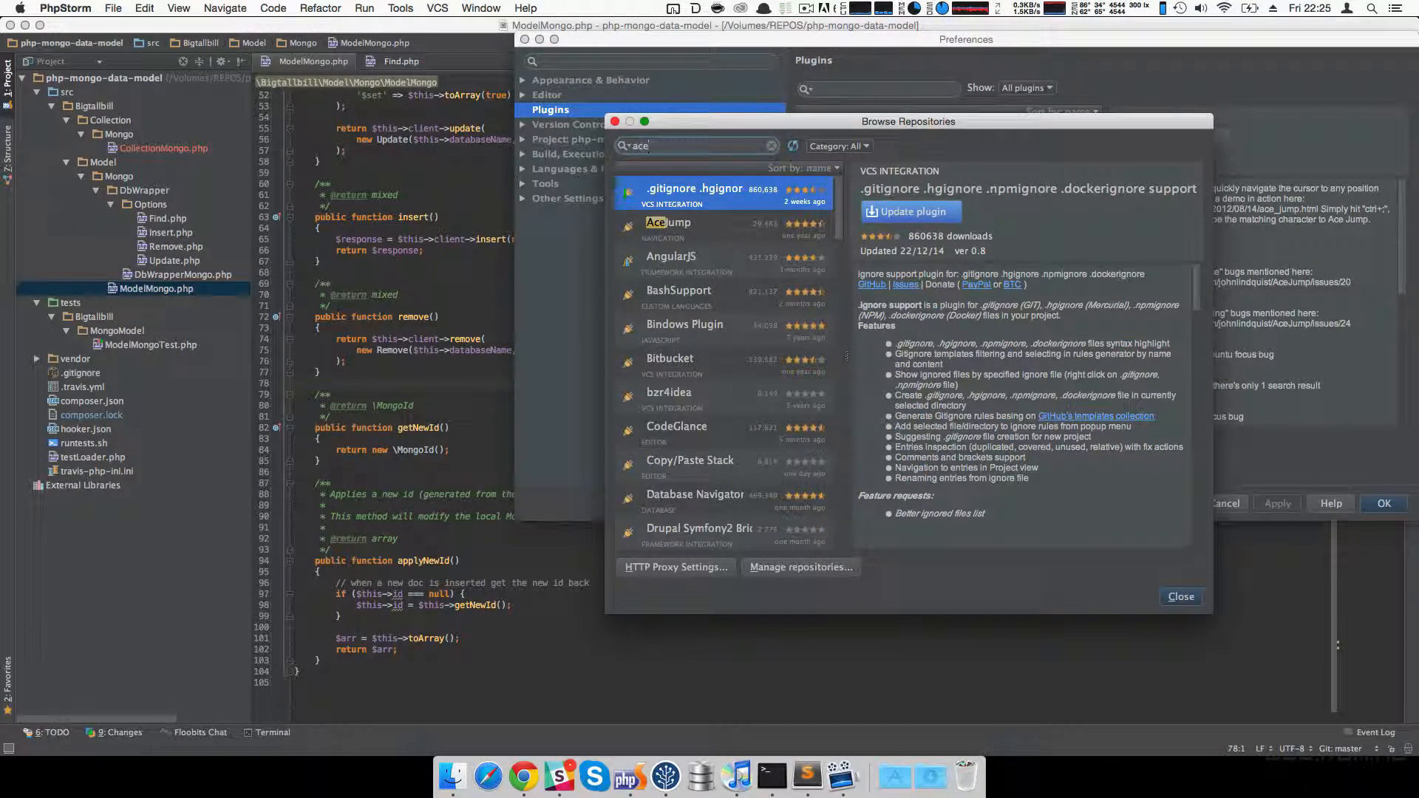
{"action": "left_click", "coordinate": [669, 223]}
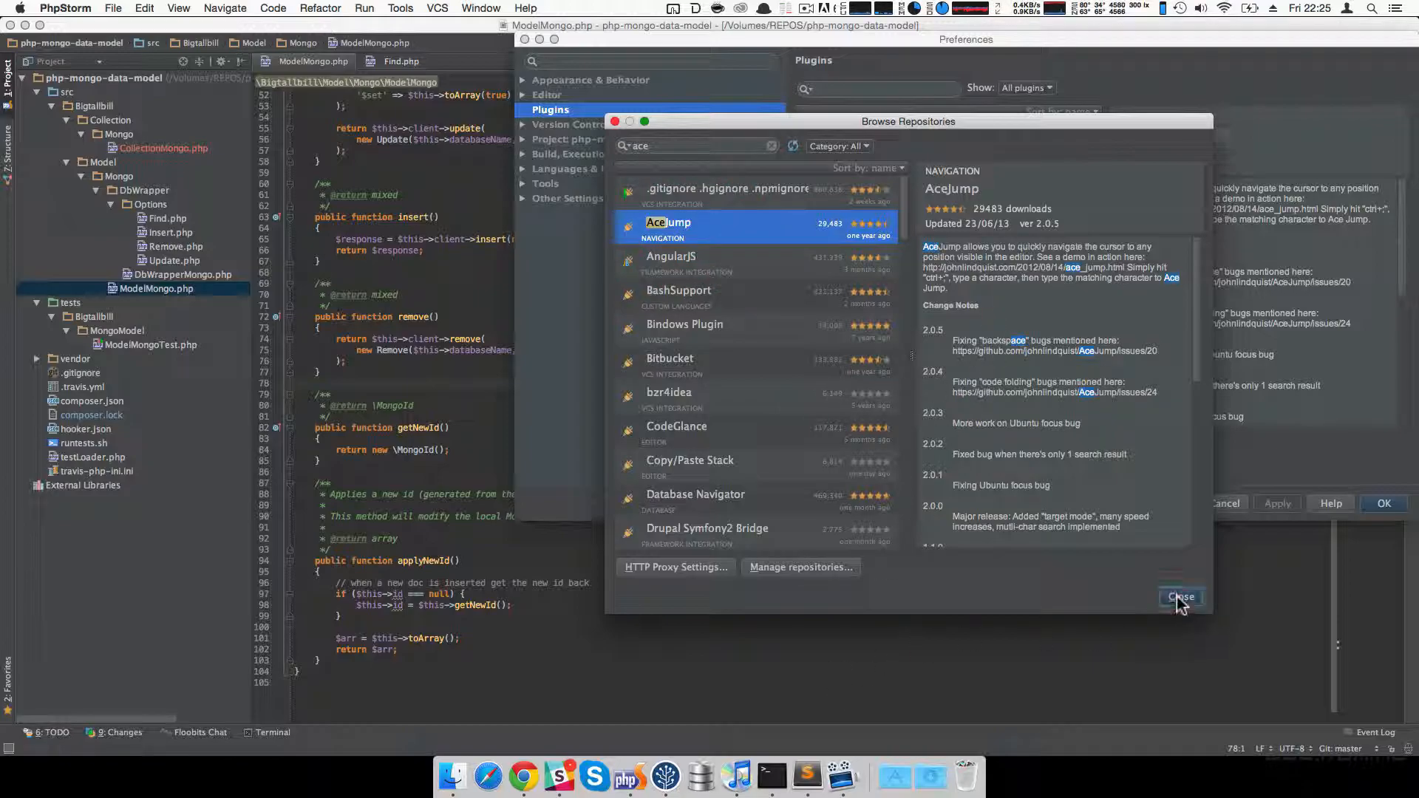
{"action": "left_click", "coordinate": [1180, 596]}
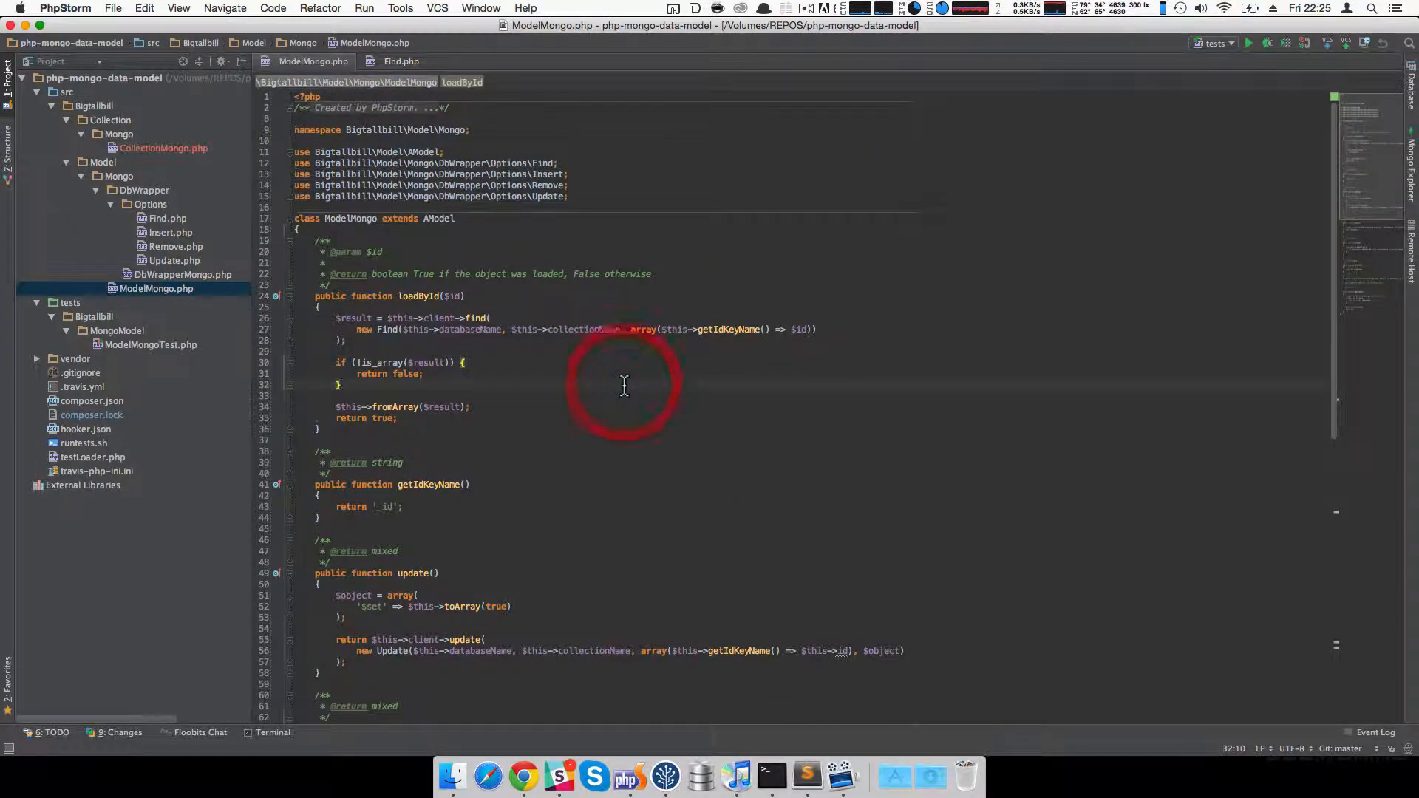
Refocus the editor and cancel the Open Project prompt before switching frames.
{"action": "left_click", "coordinate": [623, 386]}
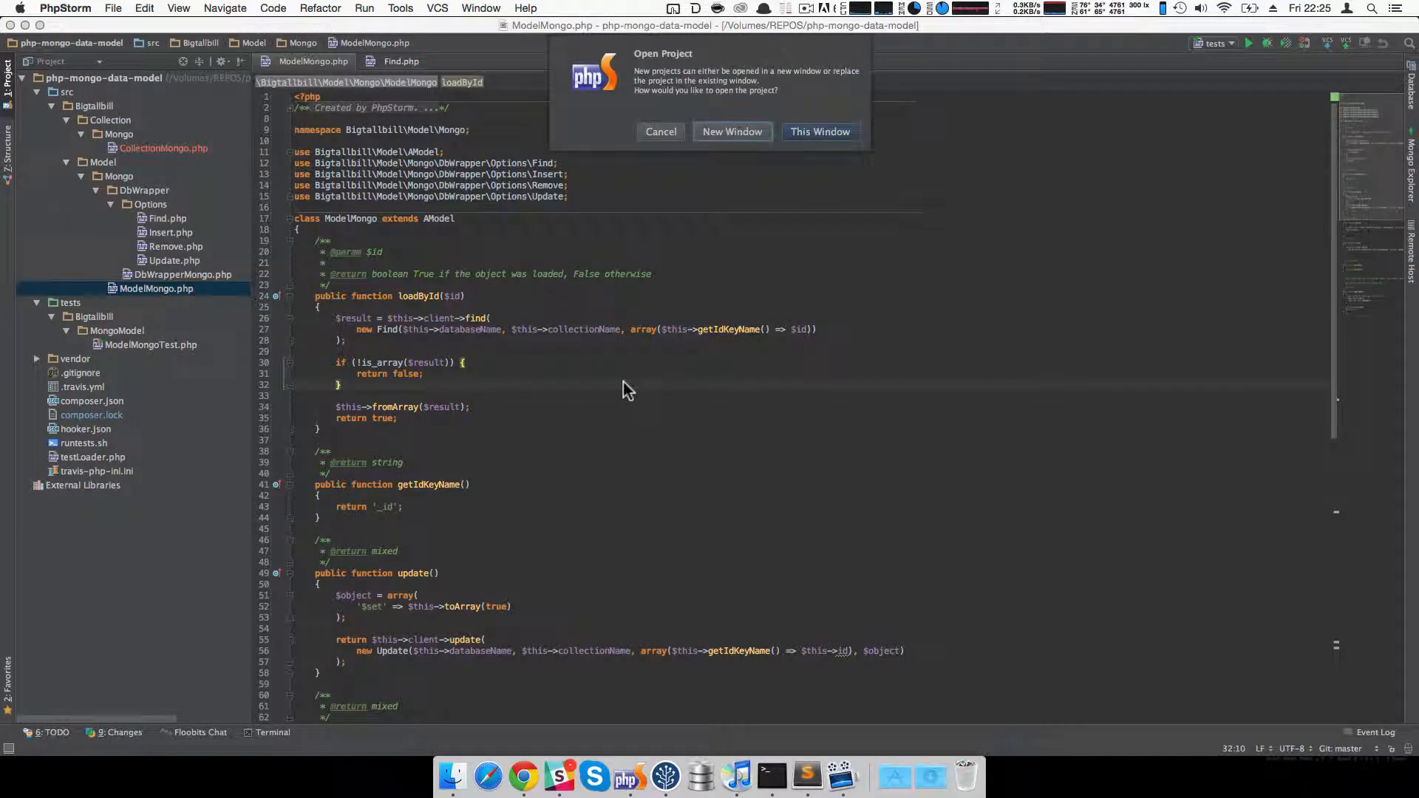
{"action": "left_click", "coordinate": [819, 131]}
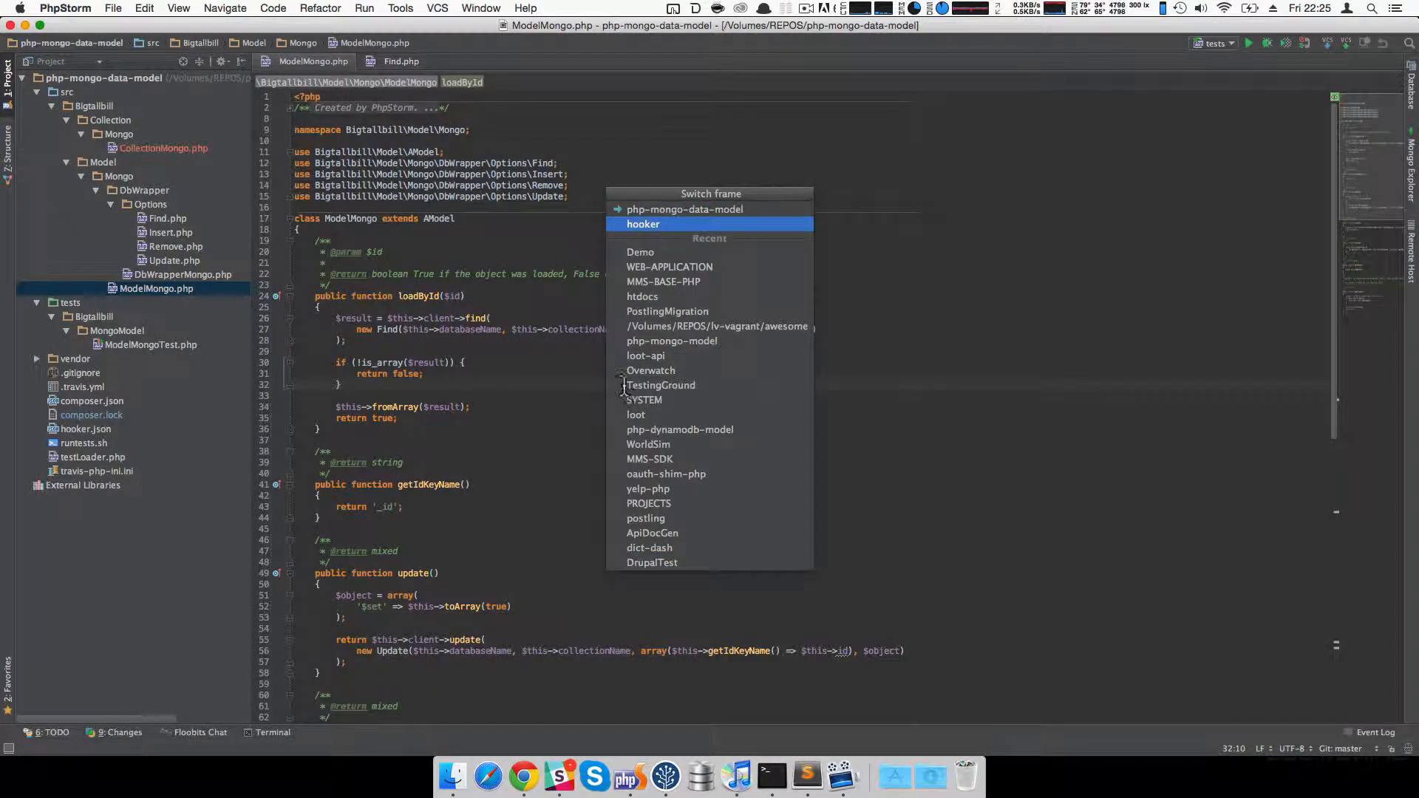
{"action": "key", "text": "Escape"}
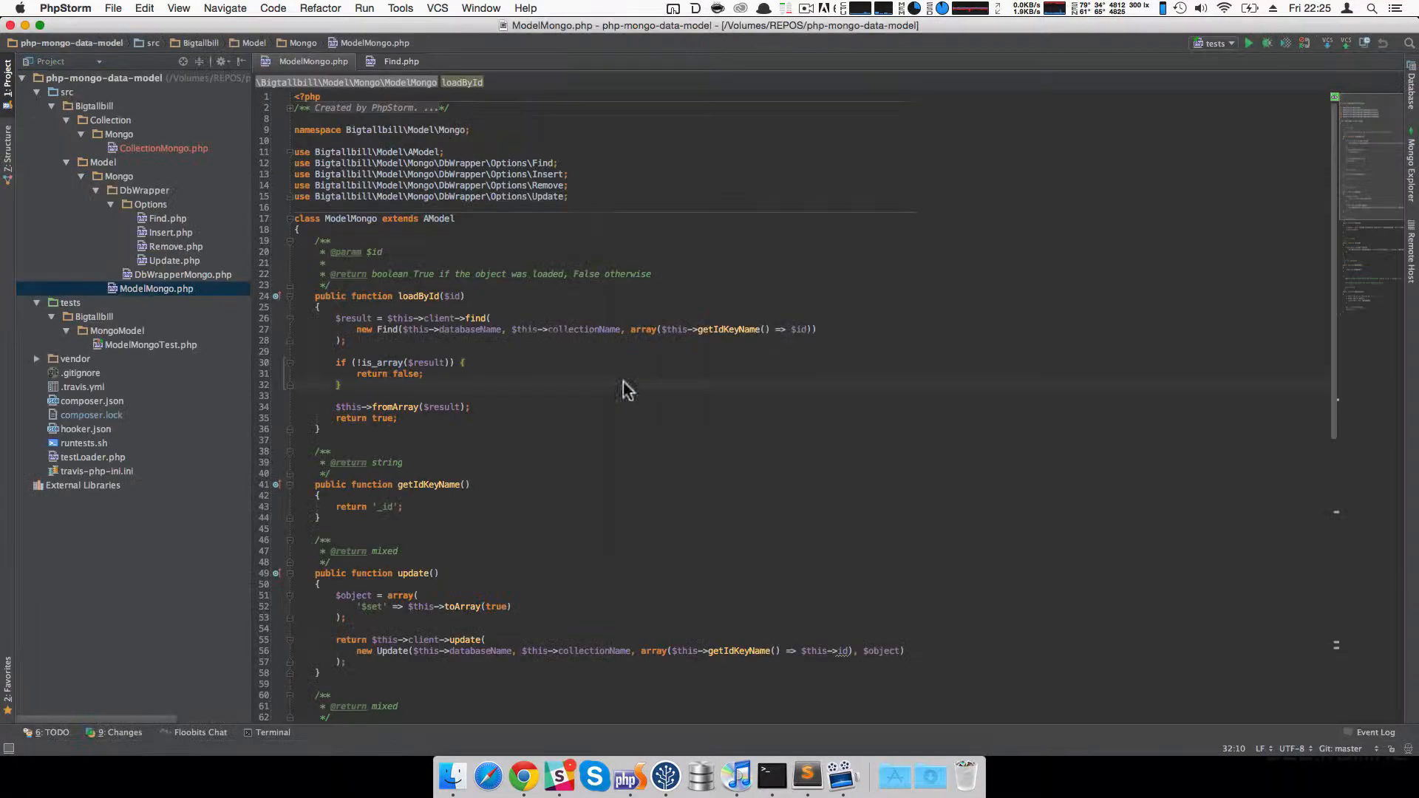
{"action": "key", "text": "cmd+right"}
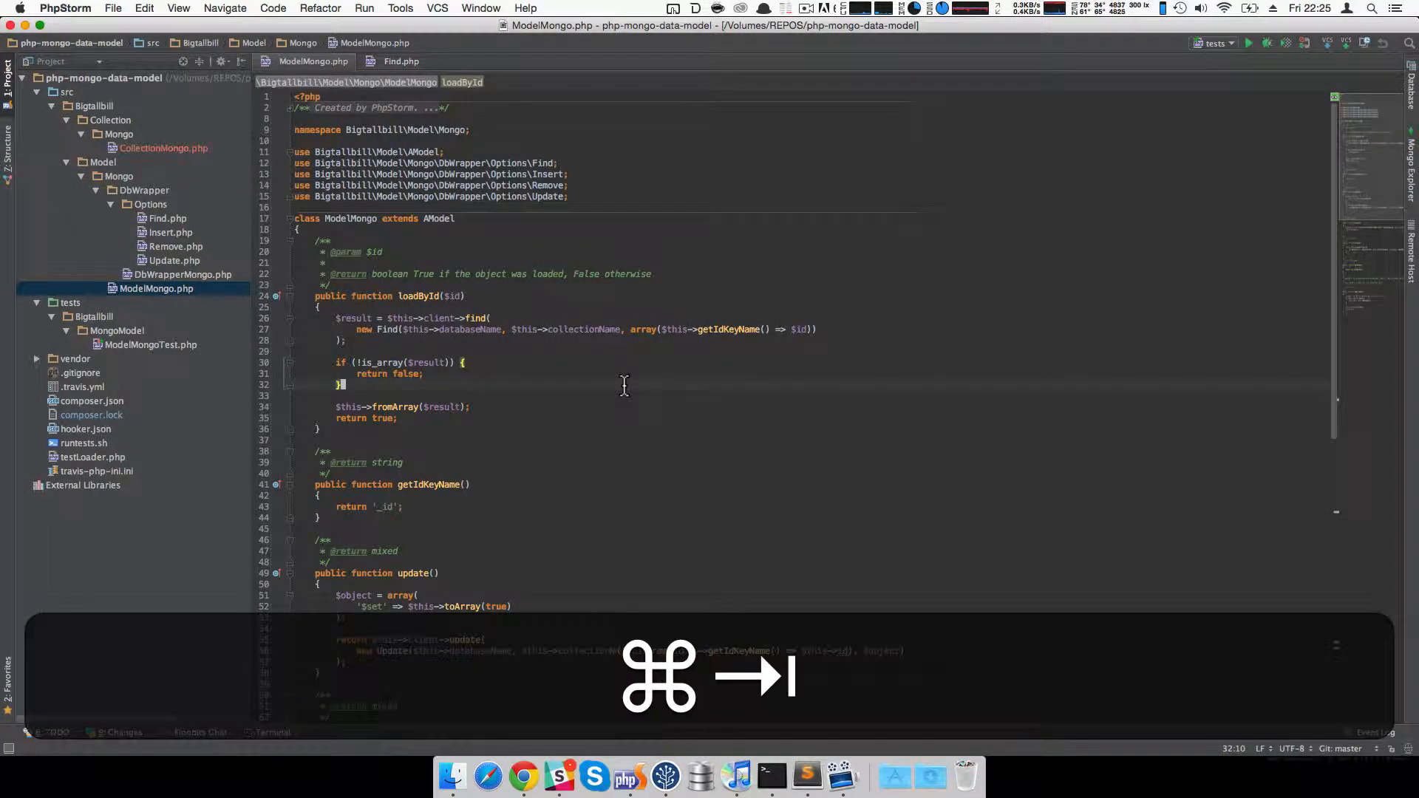
{"action": "key", "text": "cmd+tab"}
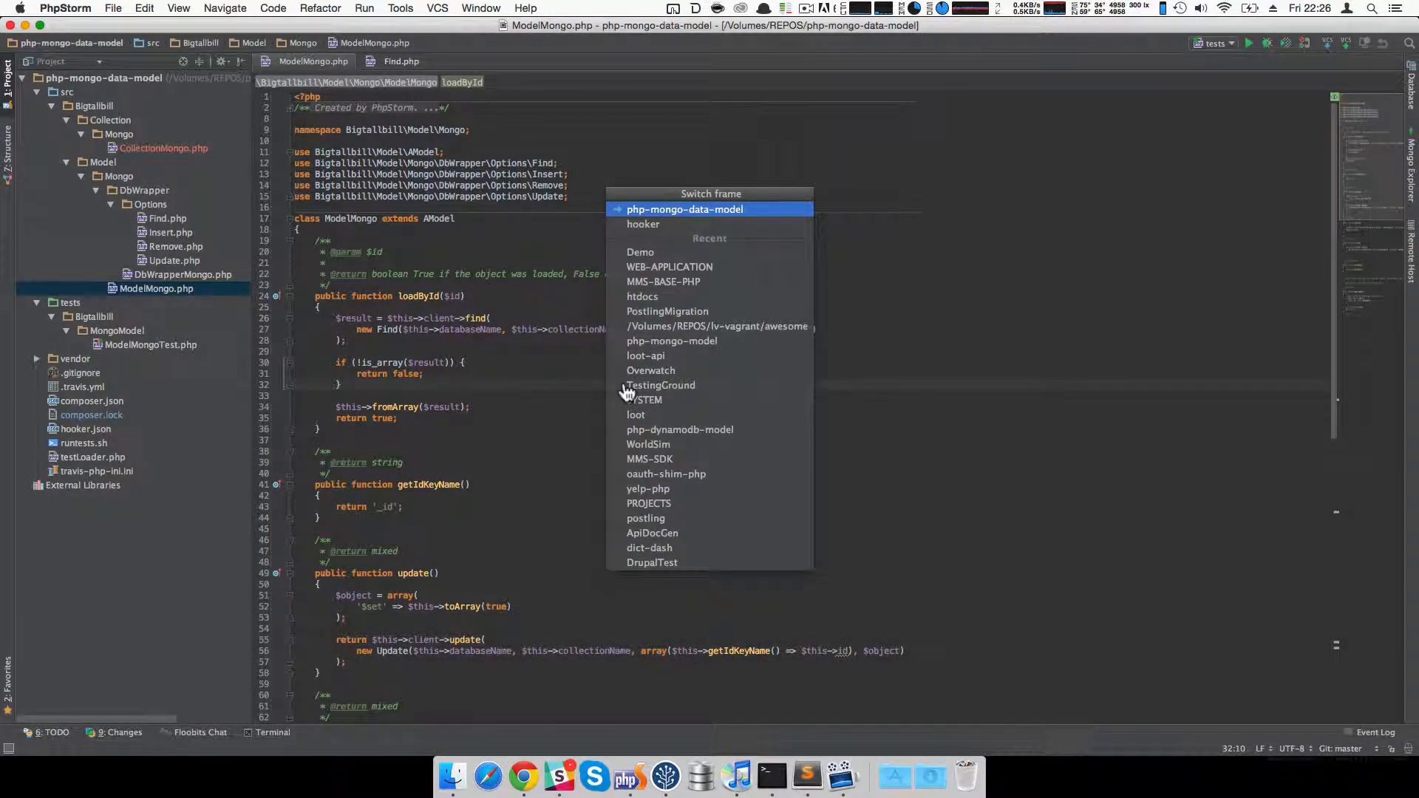
{"action": "key", "text": "Escape"}
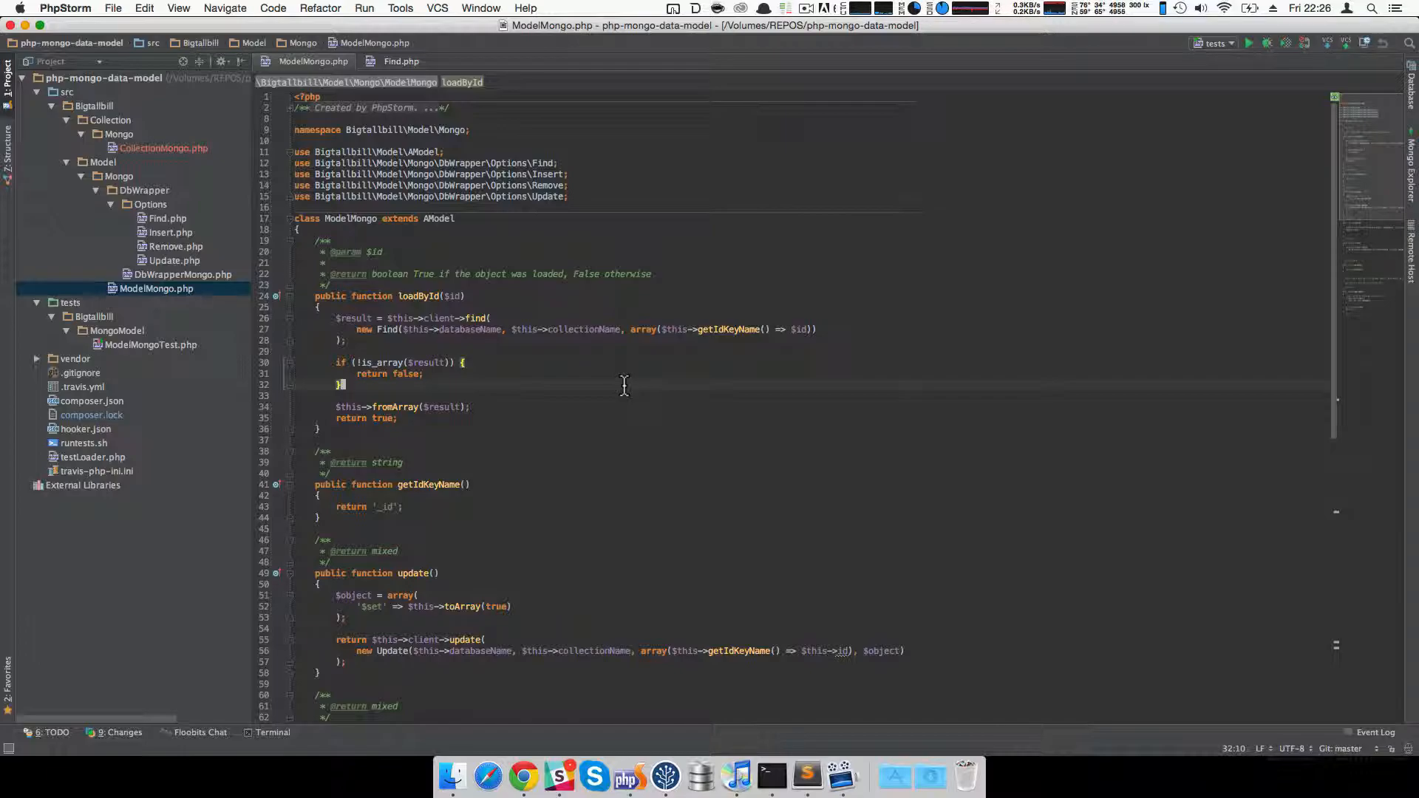
{"action": "key", "text": "shift+cmd+0"}
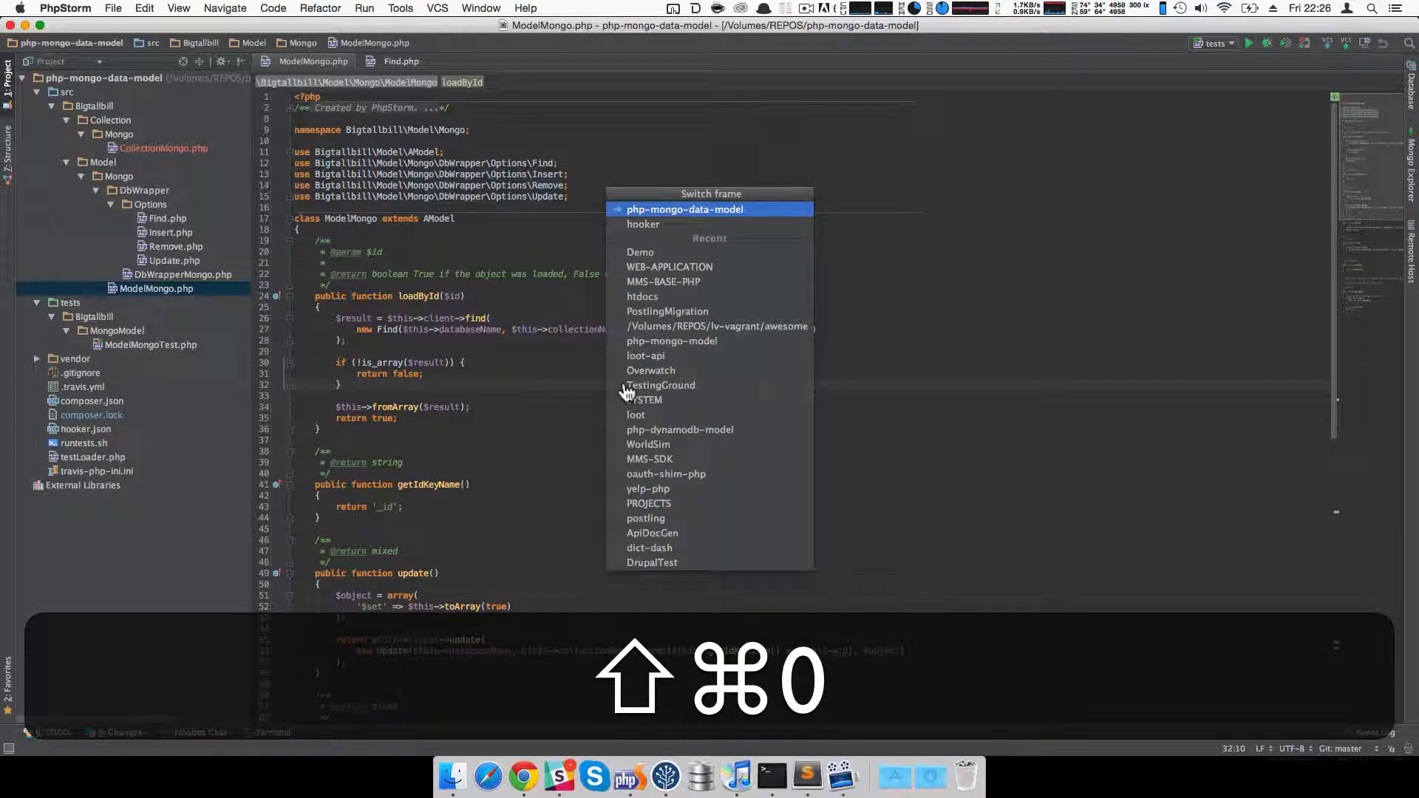